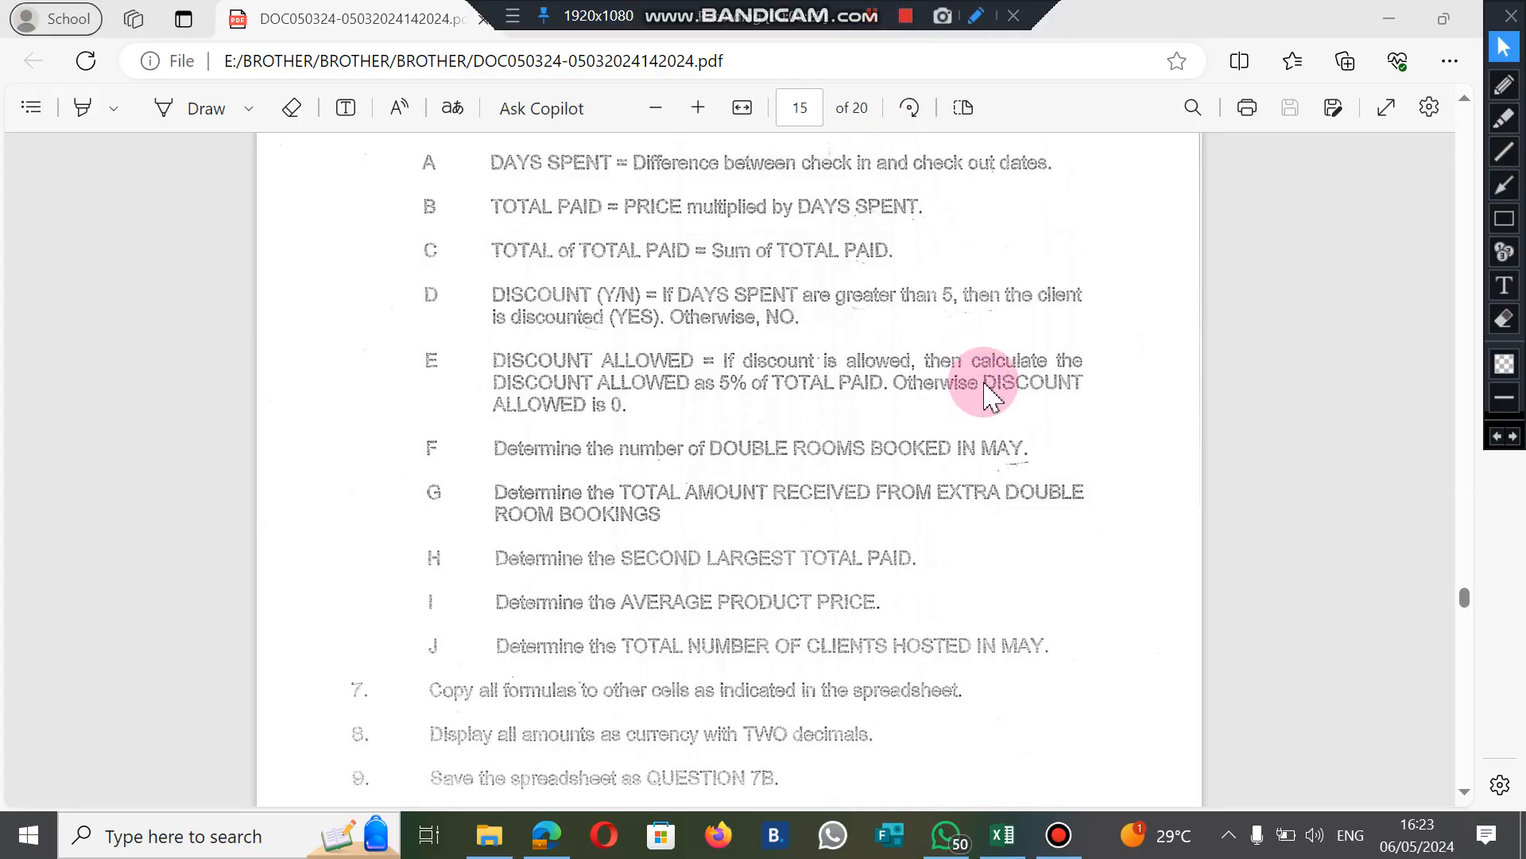
{"action": "mouse_move", "coordinate": [885, 82]}
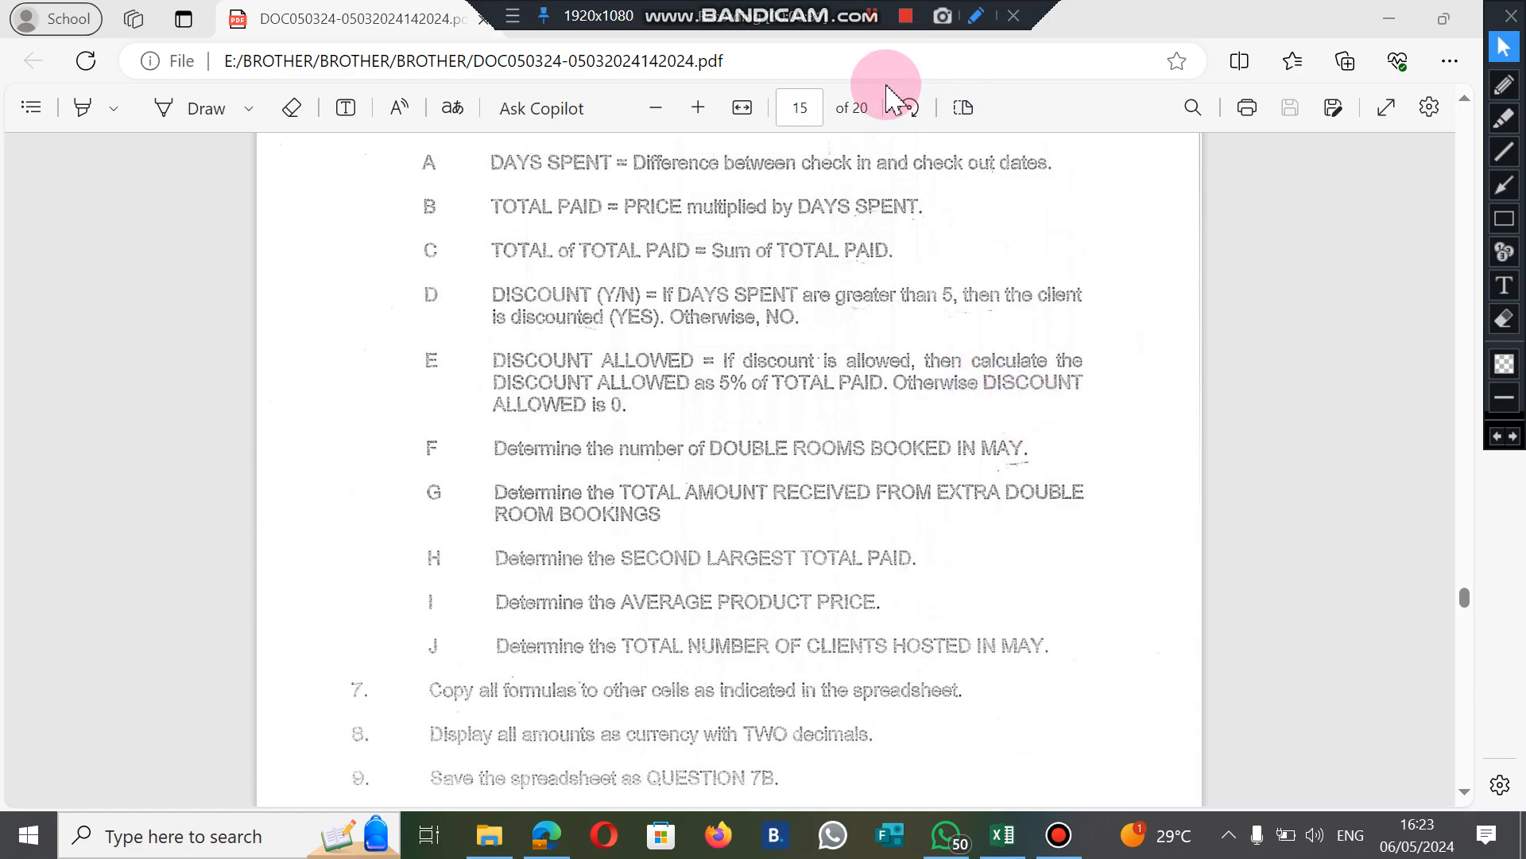
{"action": "mouse_move", "coordinate": [1474, 351]}
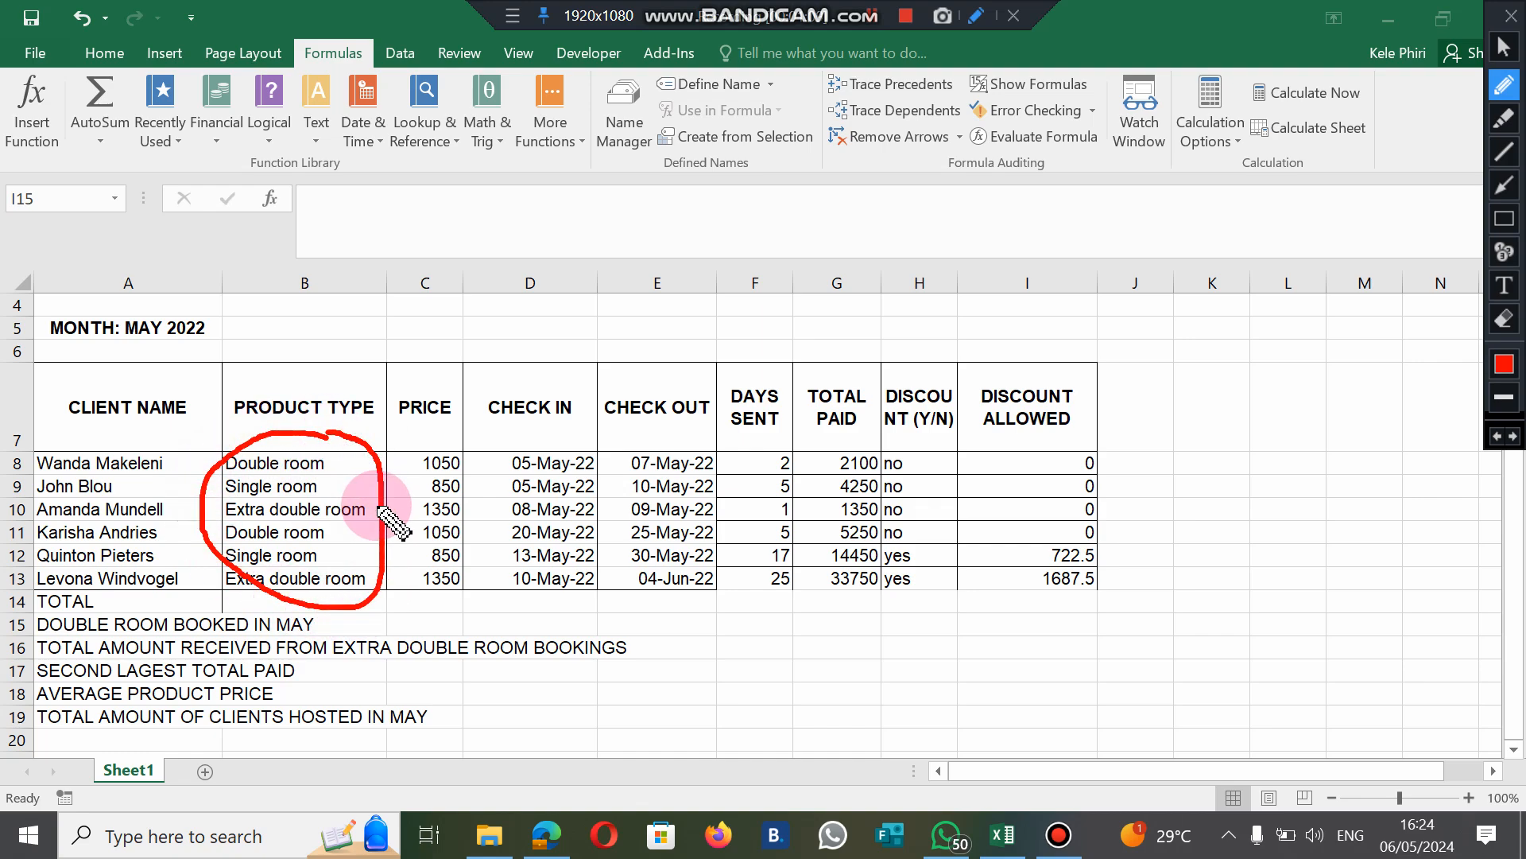
{"action": "mouse_move", "coordinate": [534, 630]}
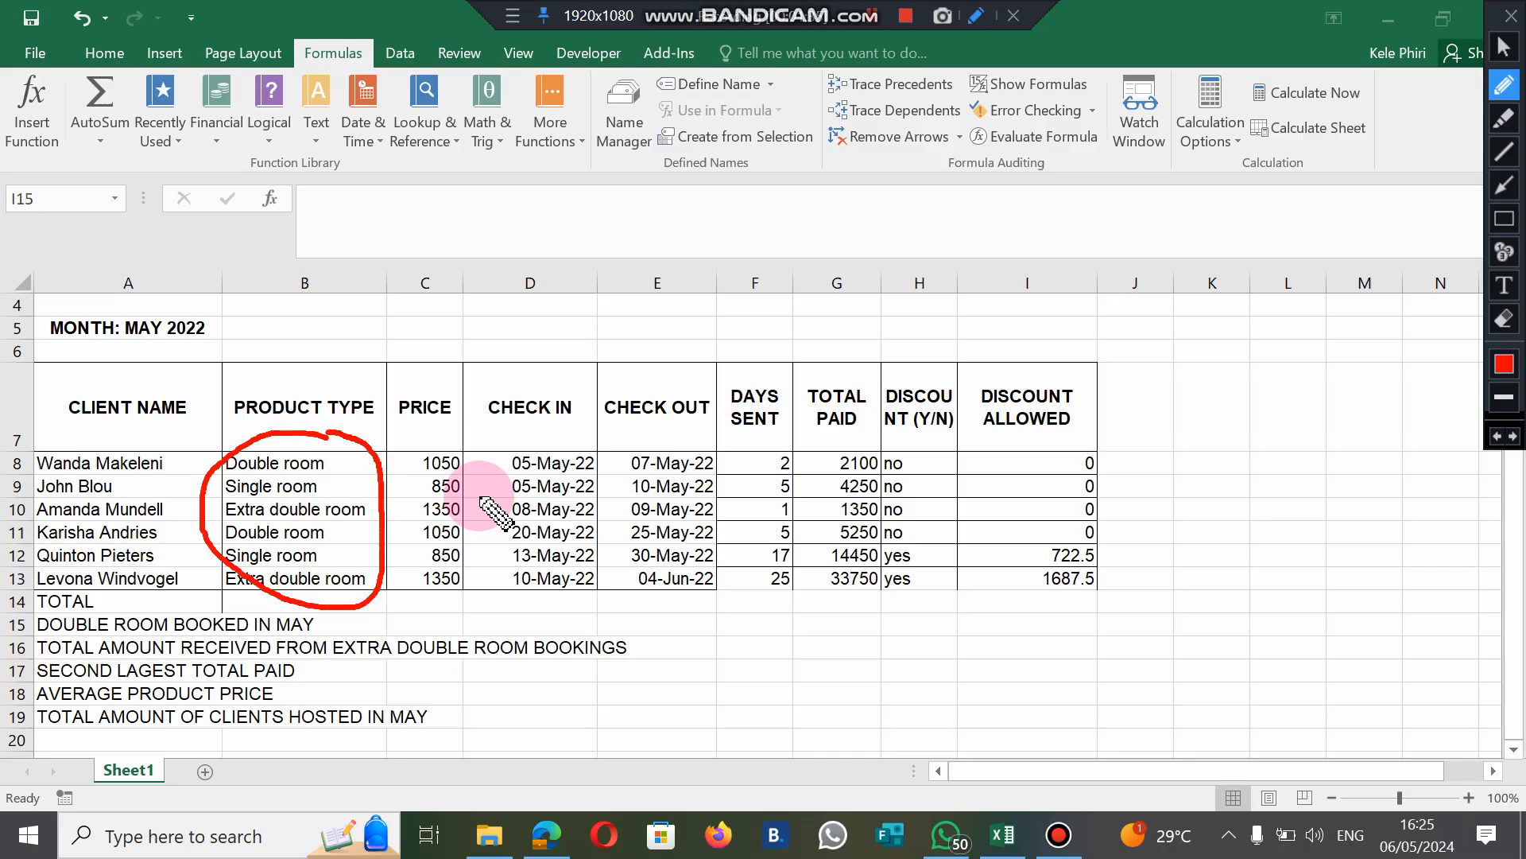
{"action": "mouse_move", "coordinate": [1399, 338]}
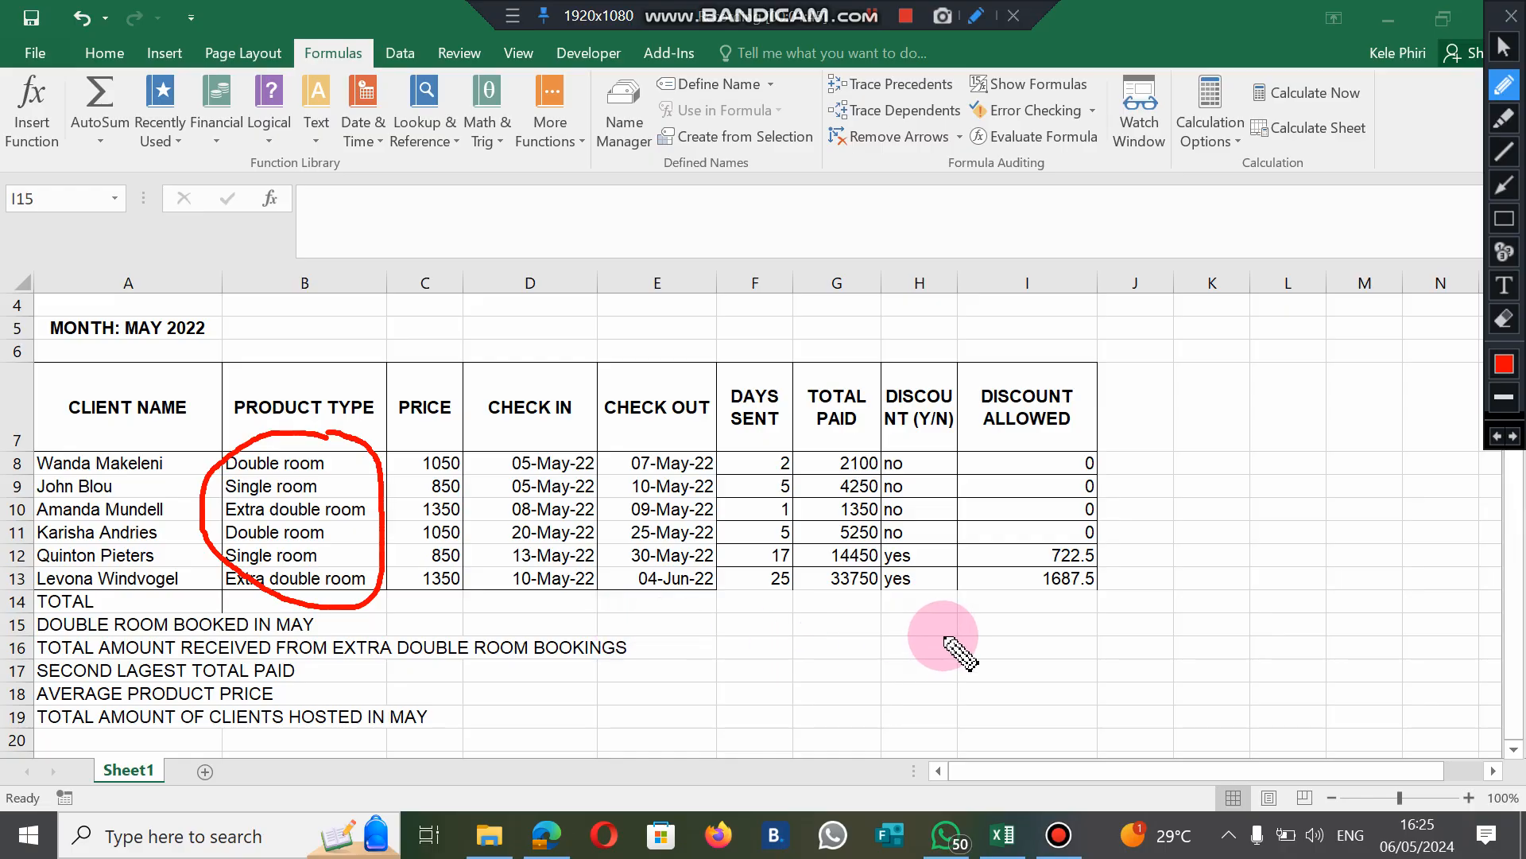
- Insert COUNTIF into cell I15 from the Statistical functions, with range B8:B13
{"action": "left_click_drag", "start_coordinate": [959, 643], "coordinate": [1090, 650]}
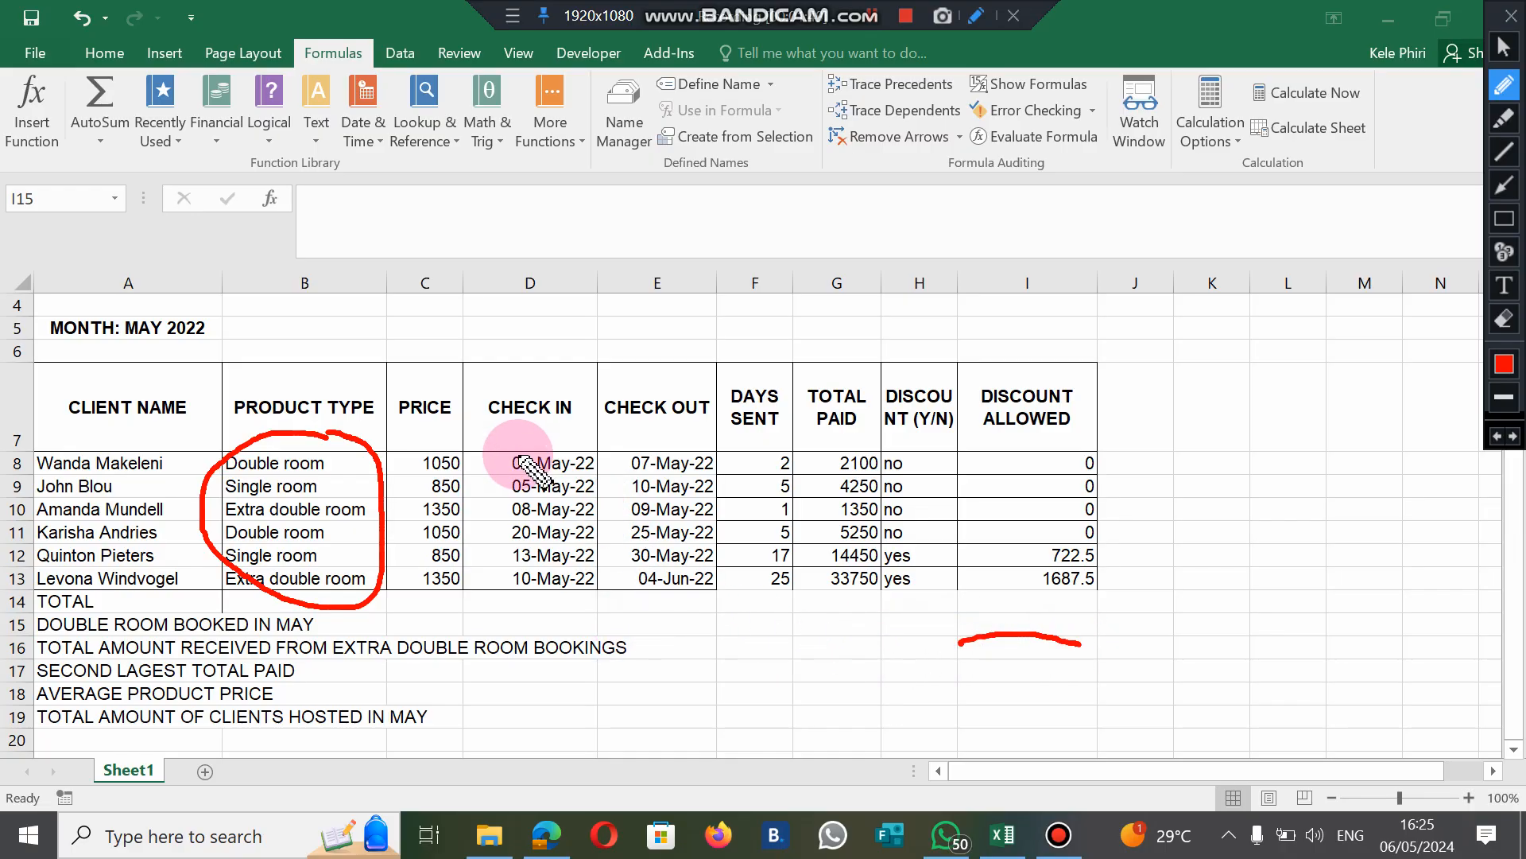
{"action": "mouse_move", "coordinate": [959, 256]}
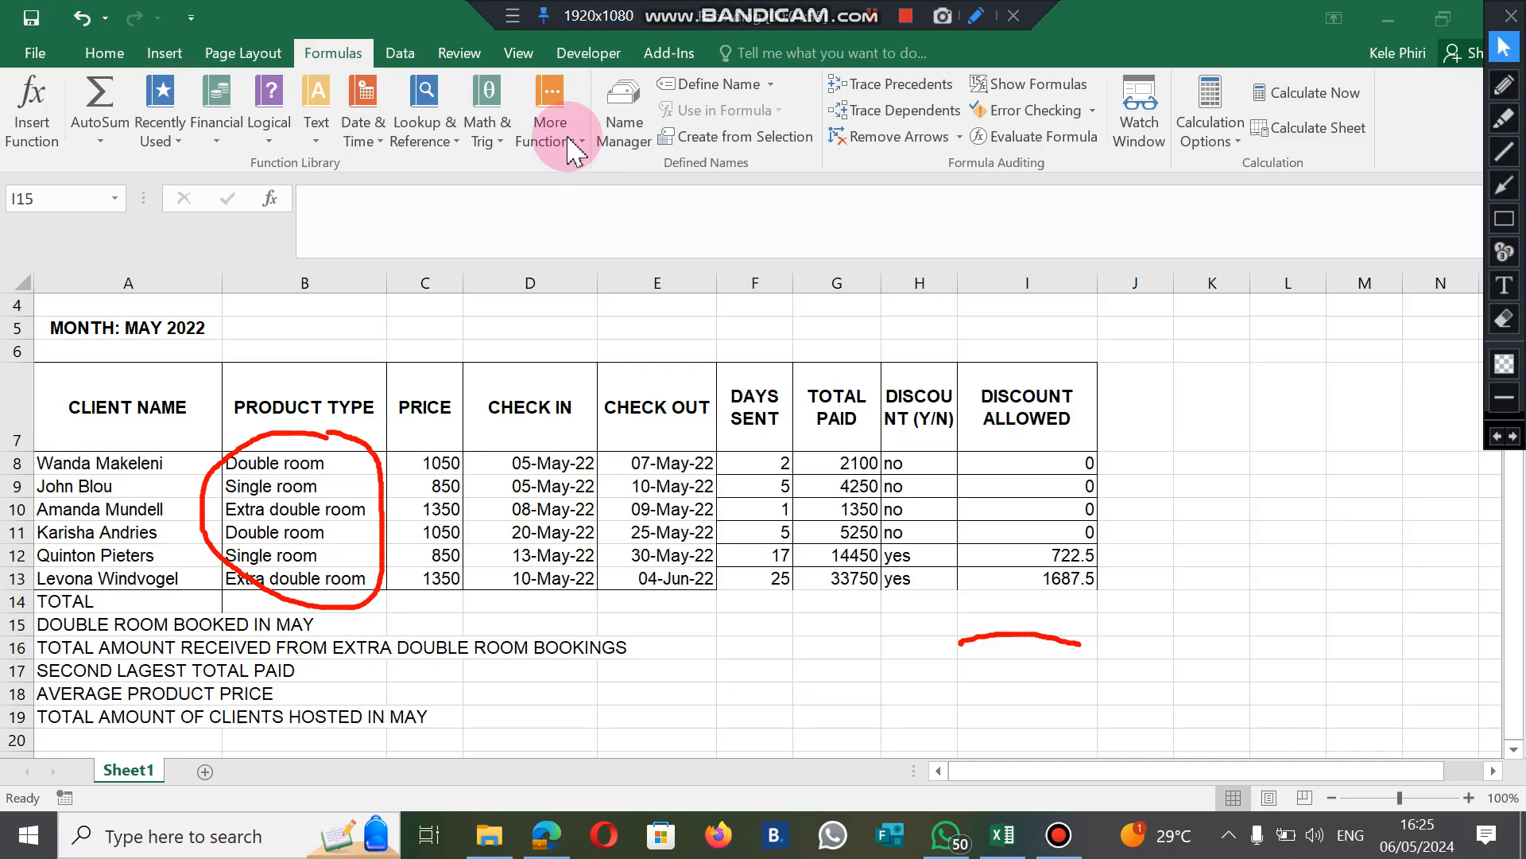
{"action": "mouse_move", "coordinate": [585, 156]}
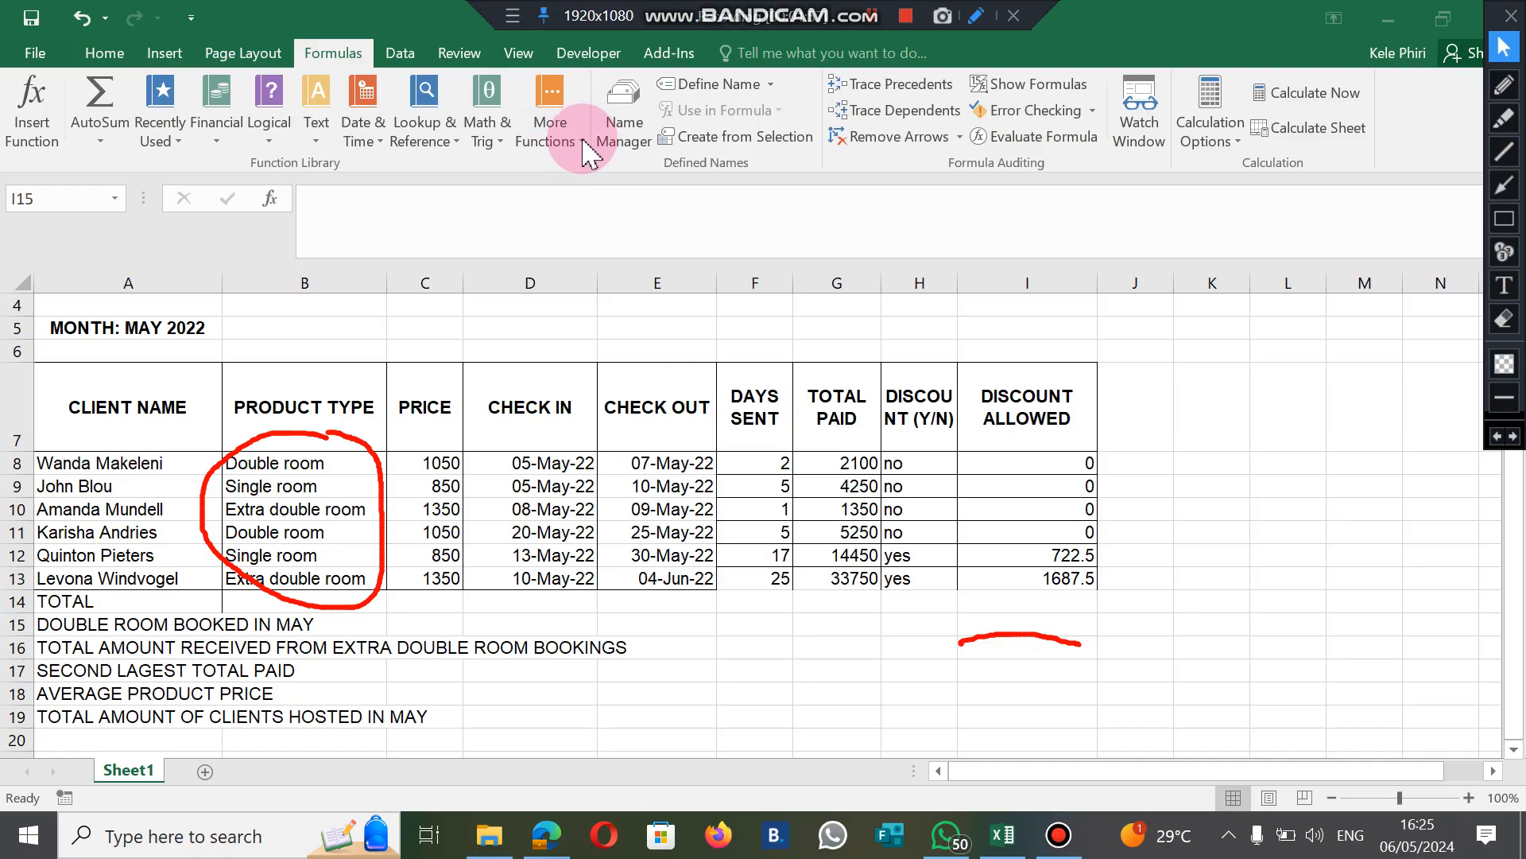
{"action": "left_click", "coordinate": [1024, 624]}
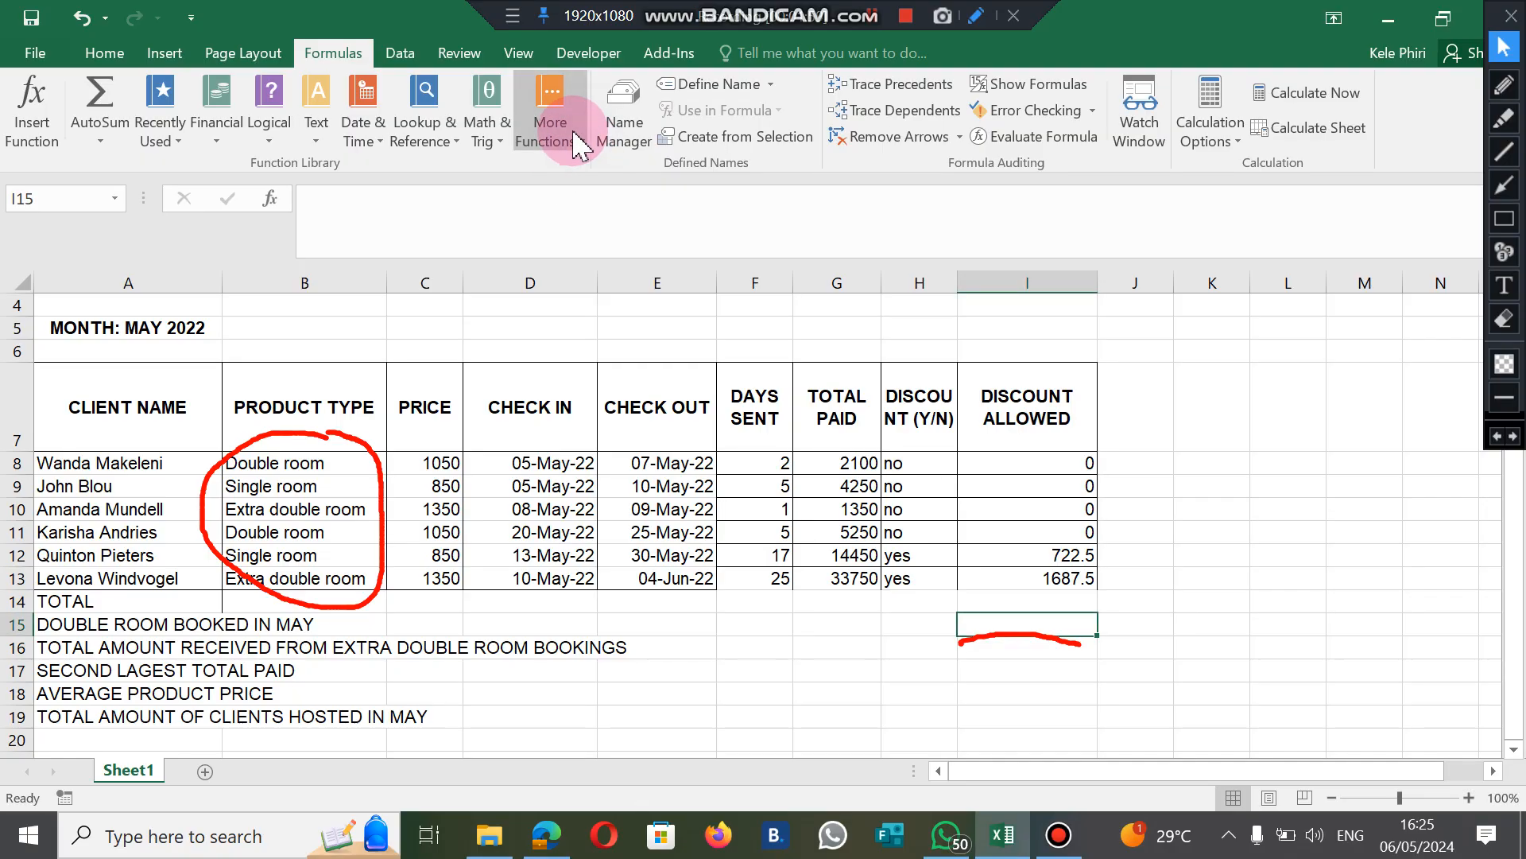
{"action": "left_click", "coordinate": [550, 109]}
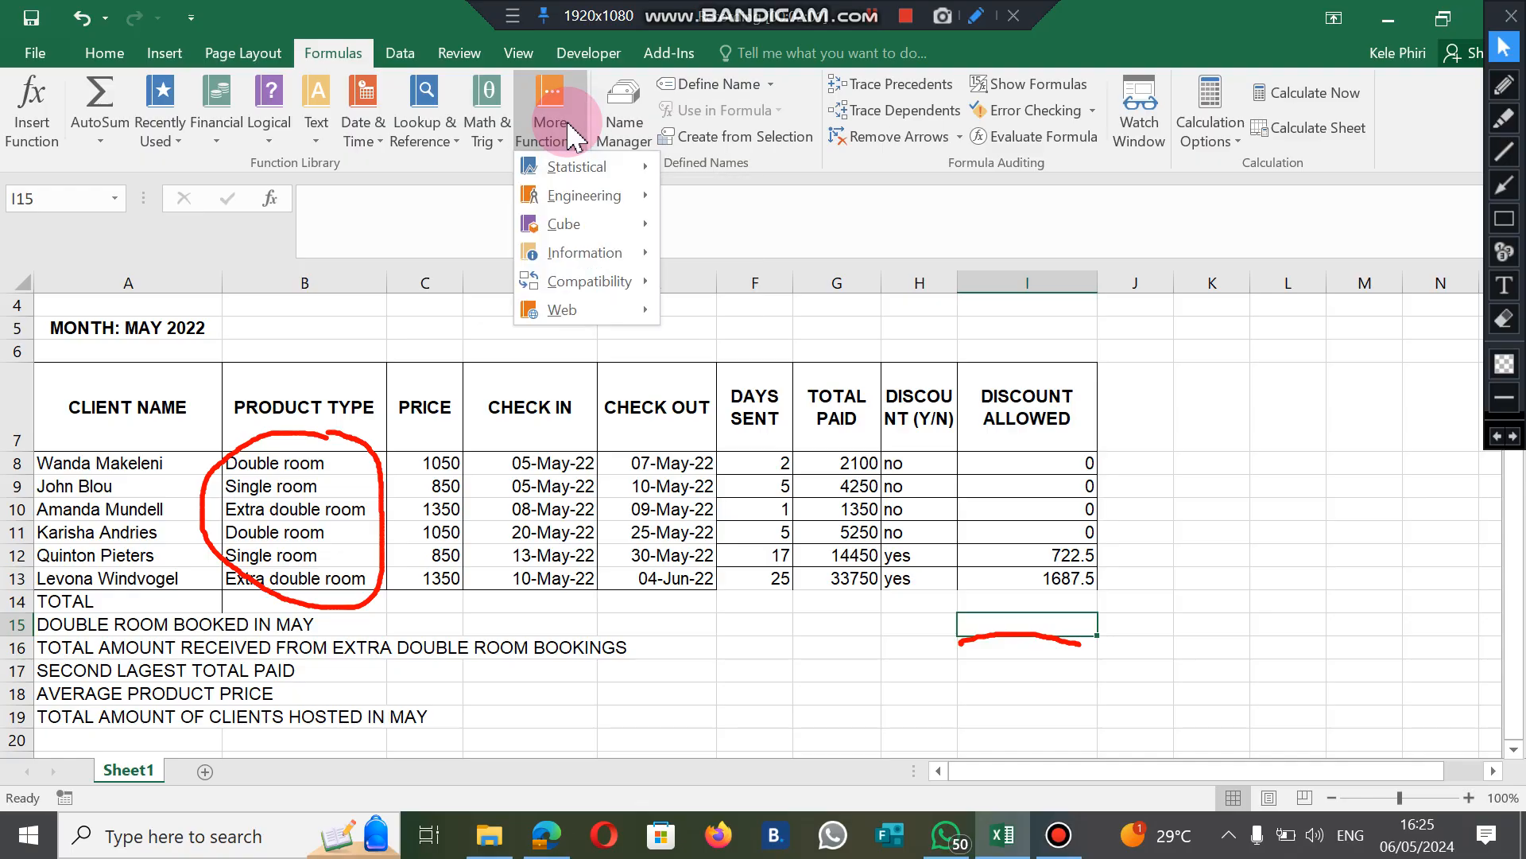
{"action": "left_click", "coordinate": [576, 165]}
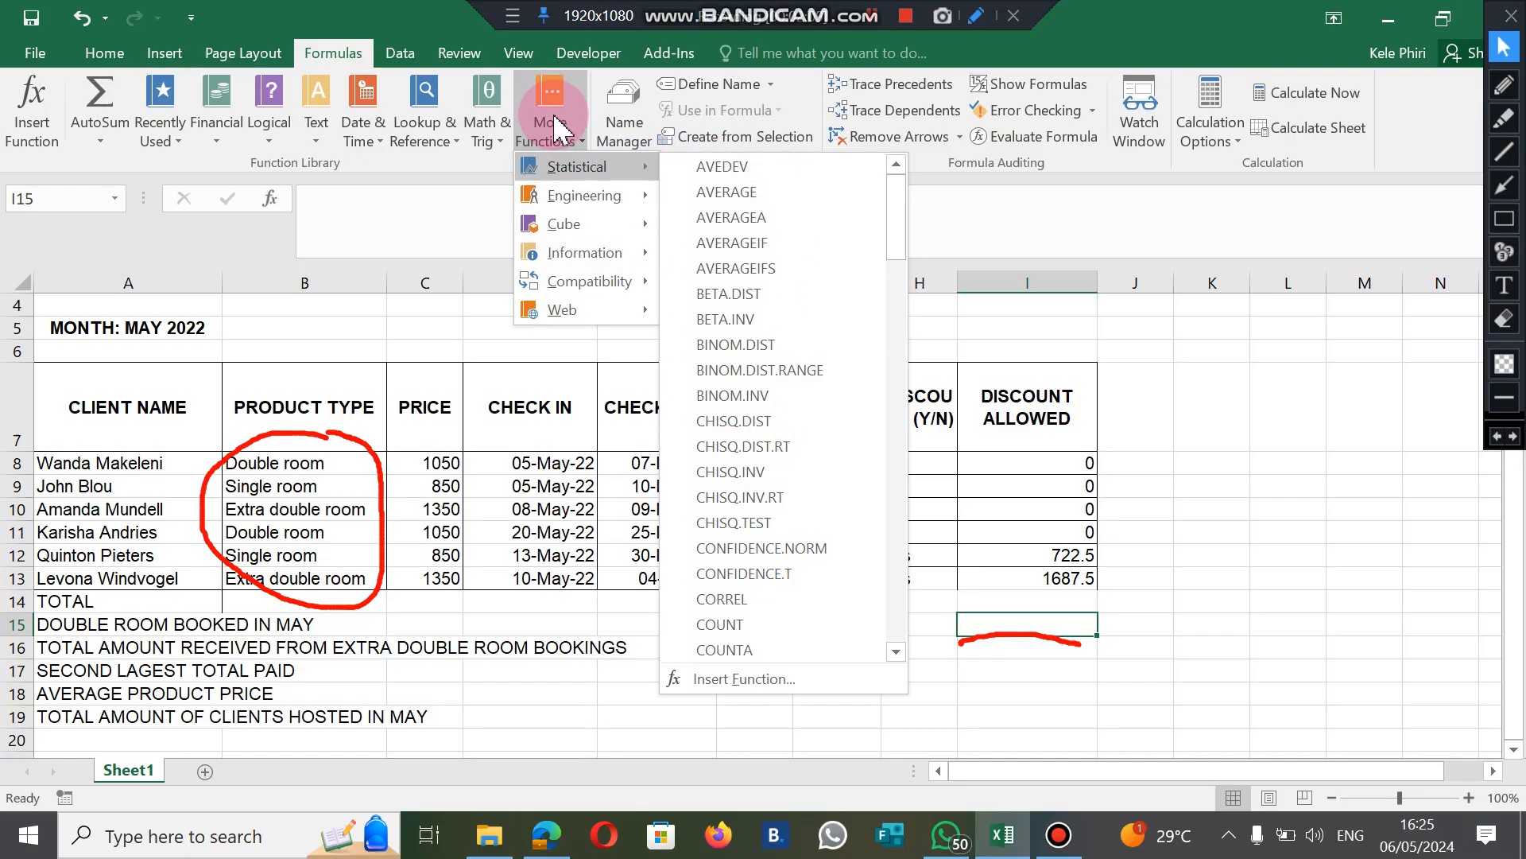
{"action": "mouse_move", "coordinate": [268, 109]}
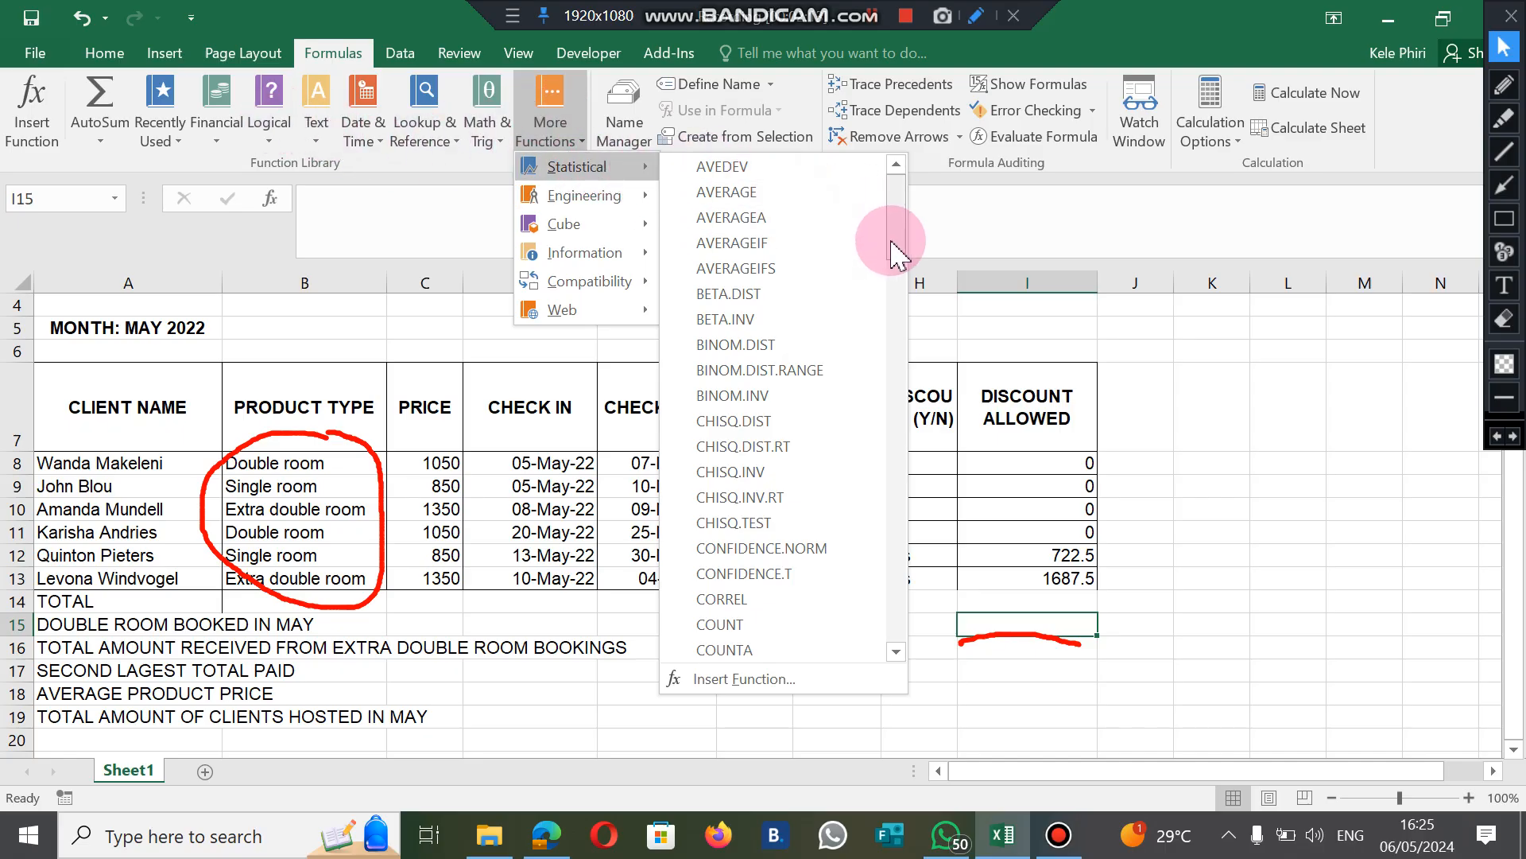
{"action": "scroll", "scroll_direction": "down", "scroll_amount": 3}
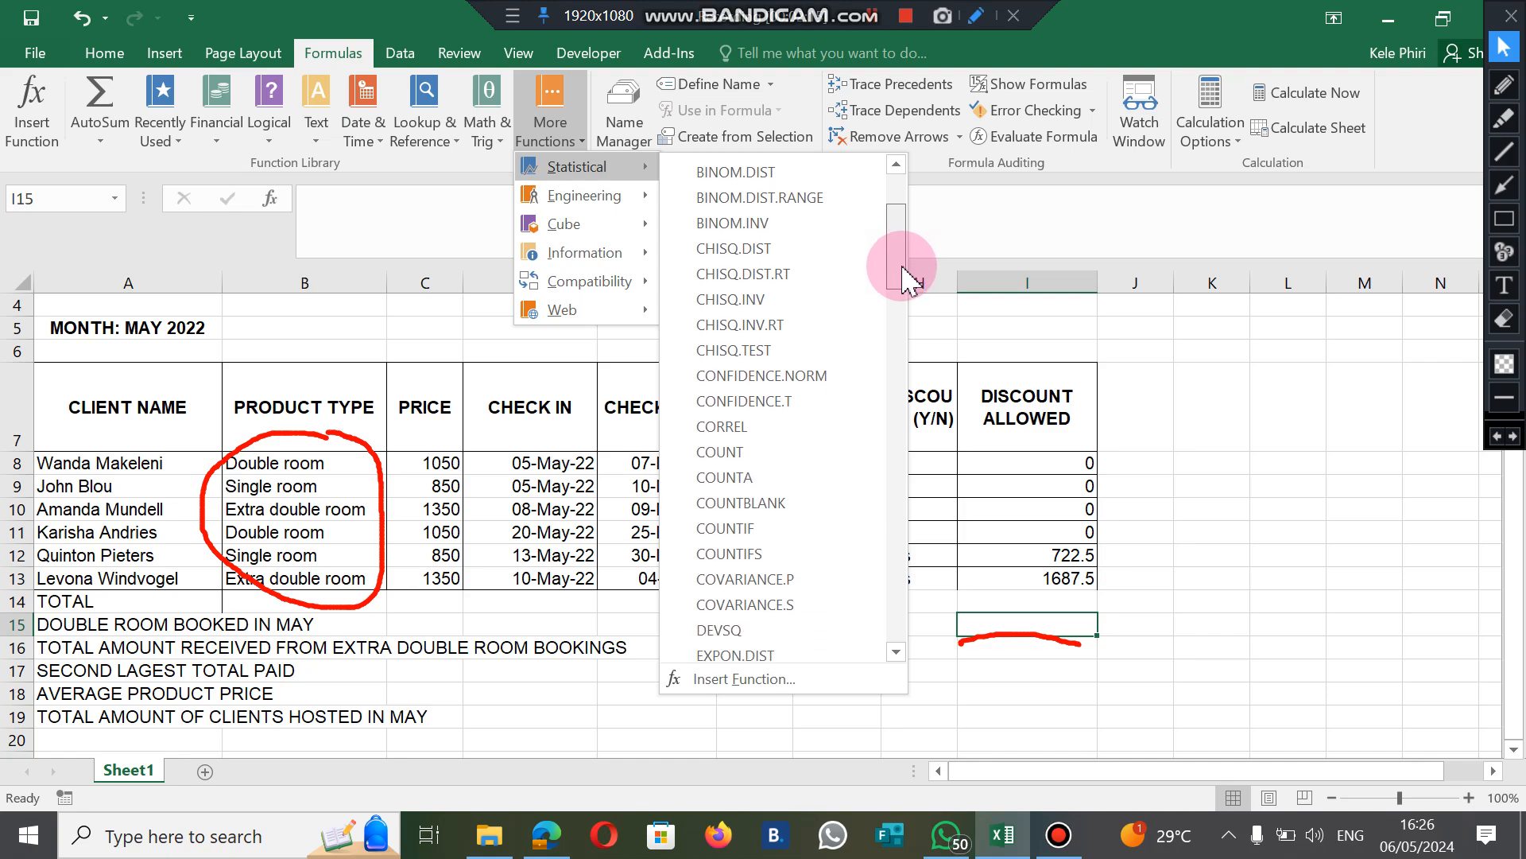
{"action": "scroll", "scroll_direction": "down", "scroll_amount": 3}
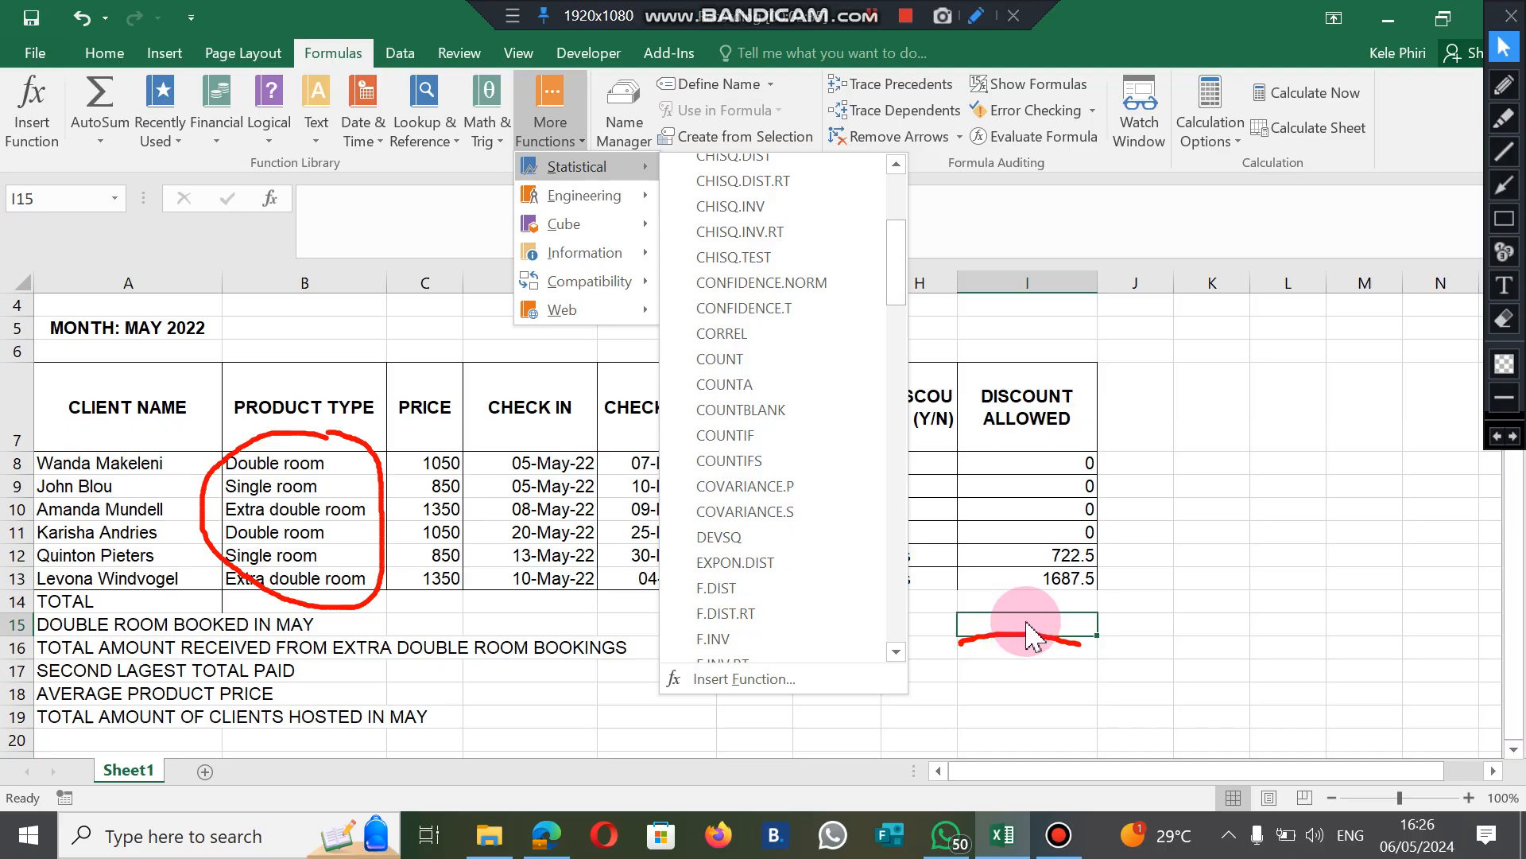
{"action": "left_click", "coordinate": [725, 435]}
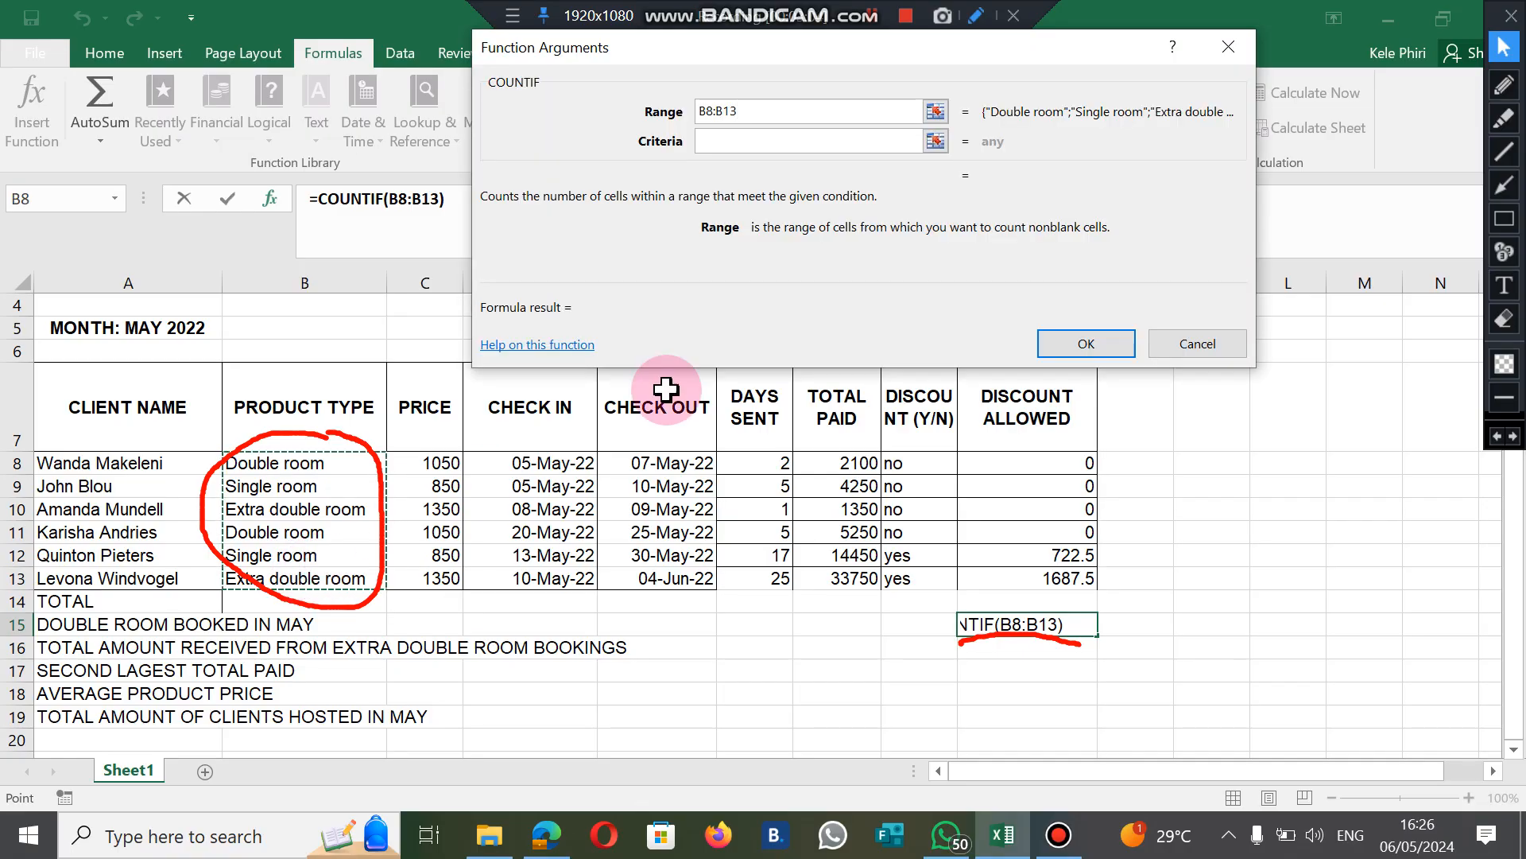
- Set the COUNTIF criteria to 'Extra double room' and confirm, so I15 shows 2
{"action": "left_click", "coordinate": [798, 140]}
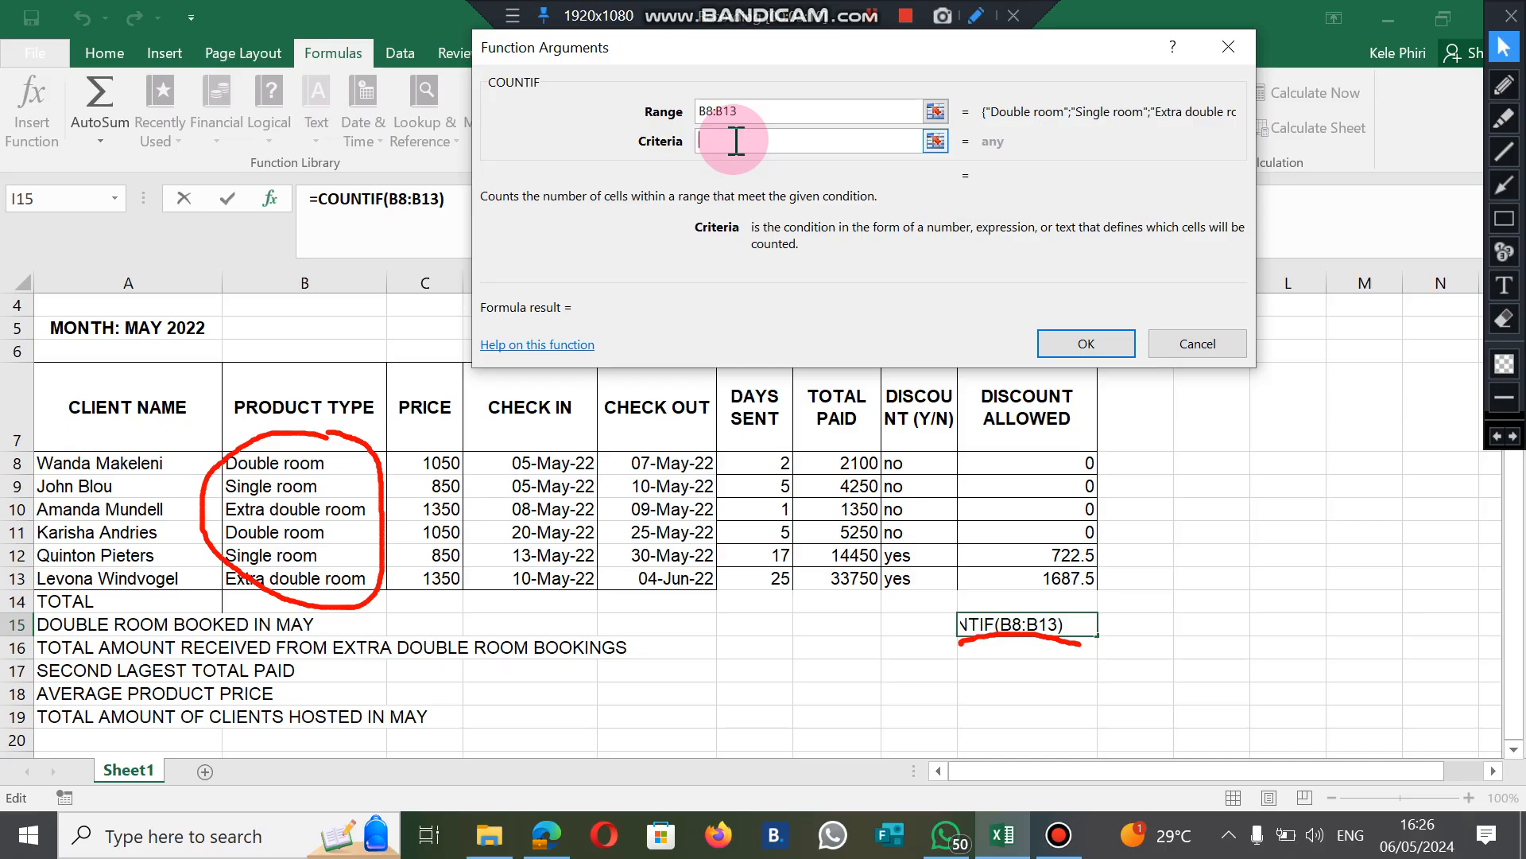
{"action": "type", "text": "E"}
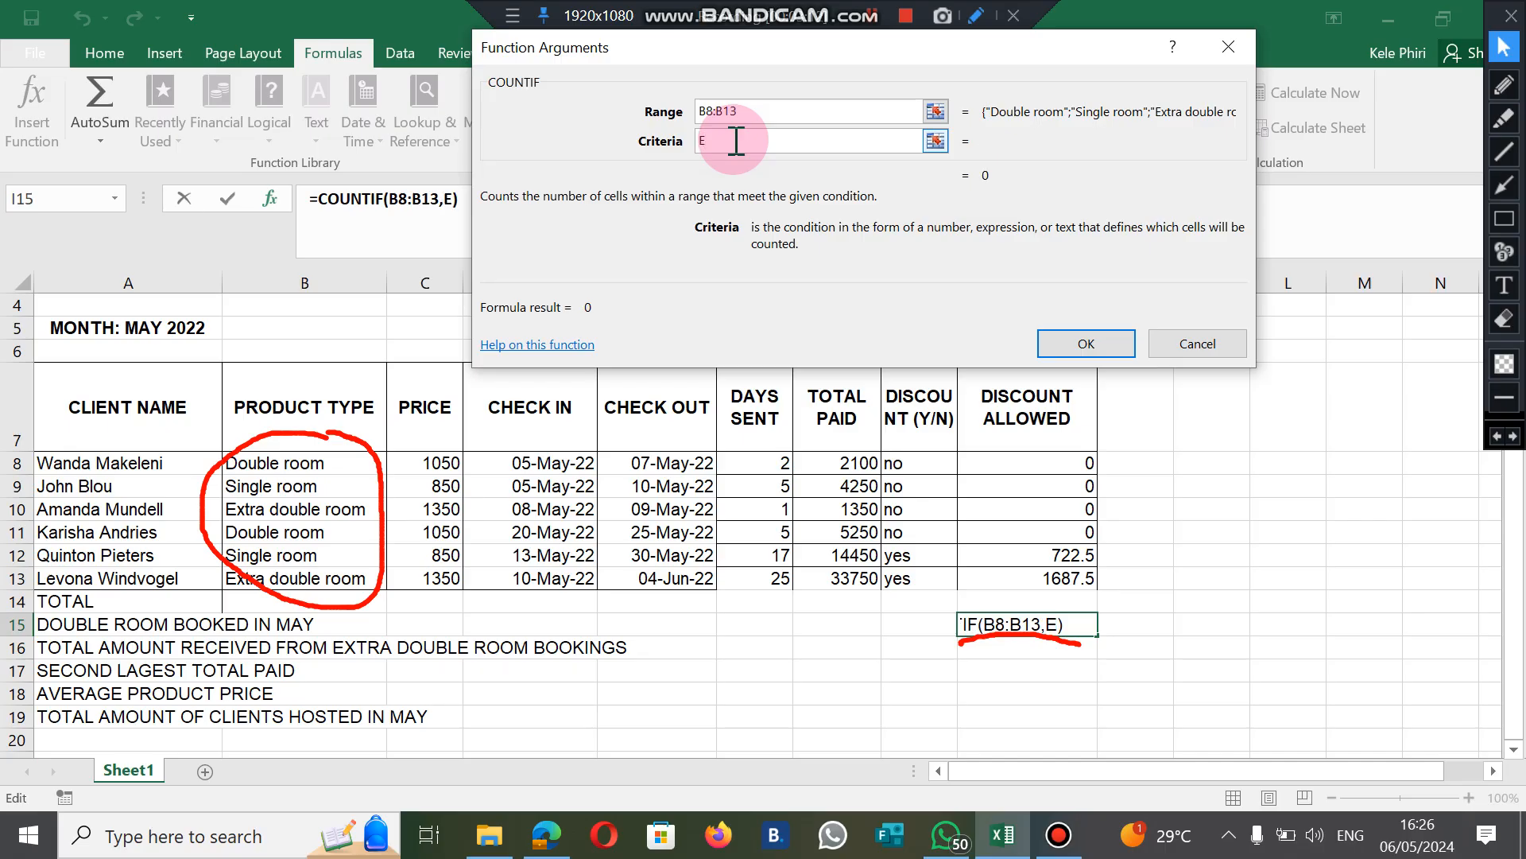
{"action": "type", "text": "xtra"}
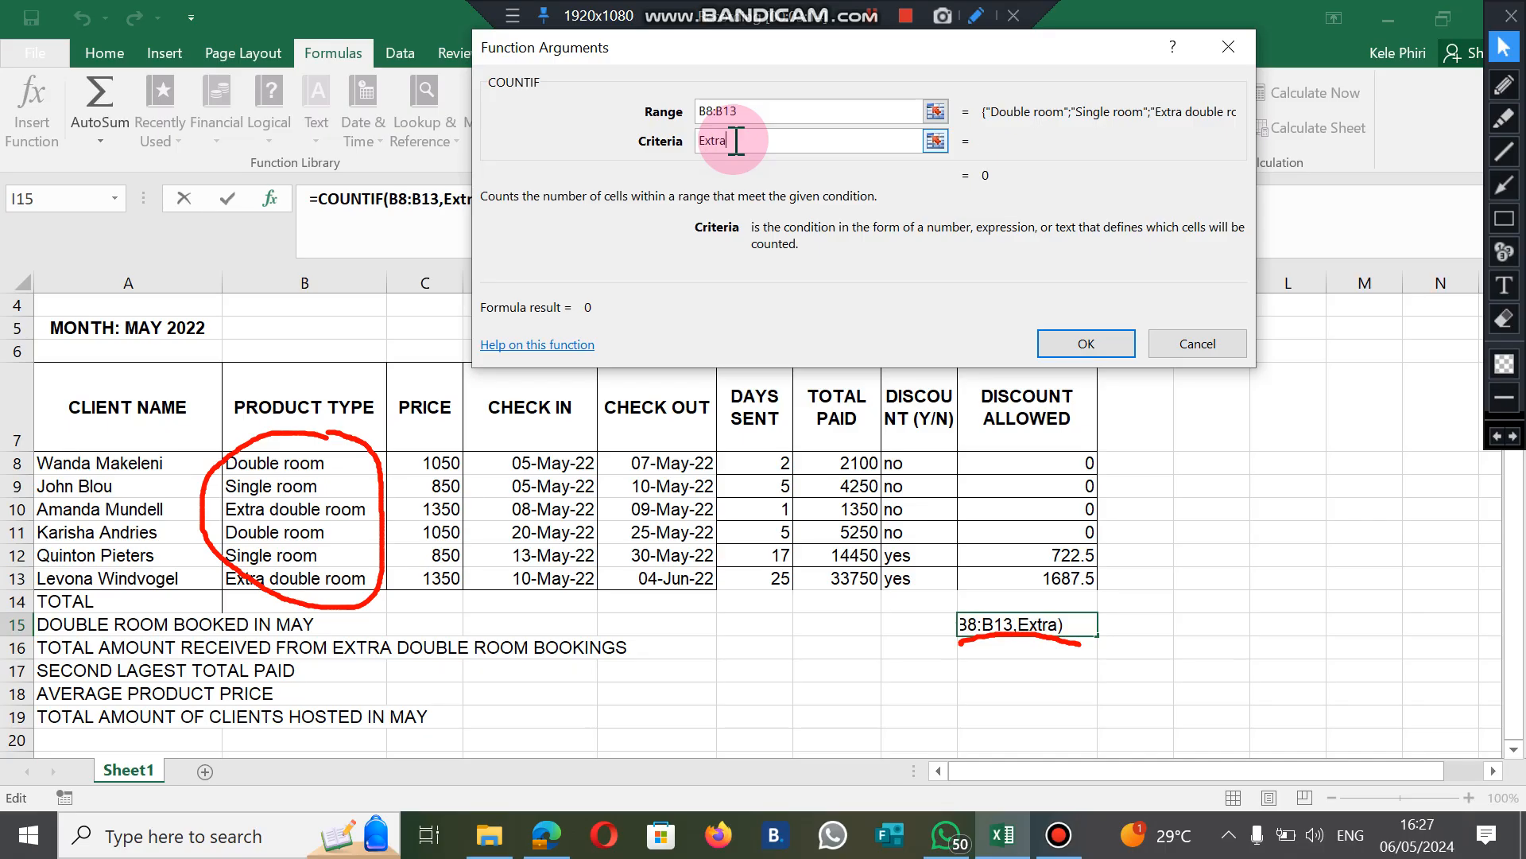
{"action": "type", "text": "double"}
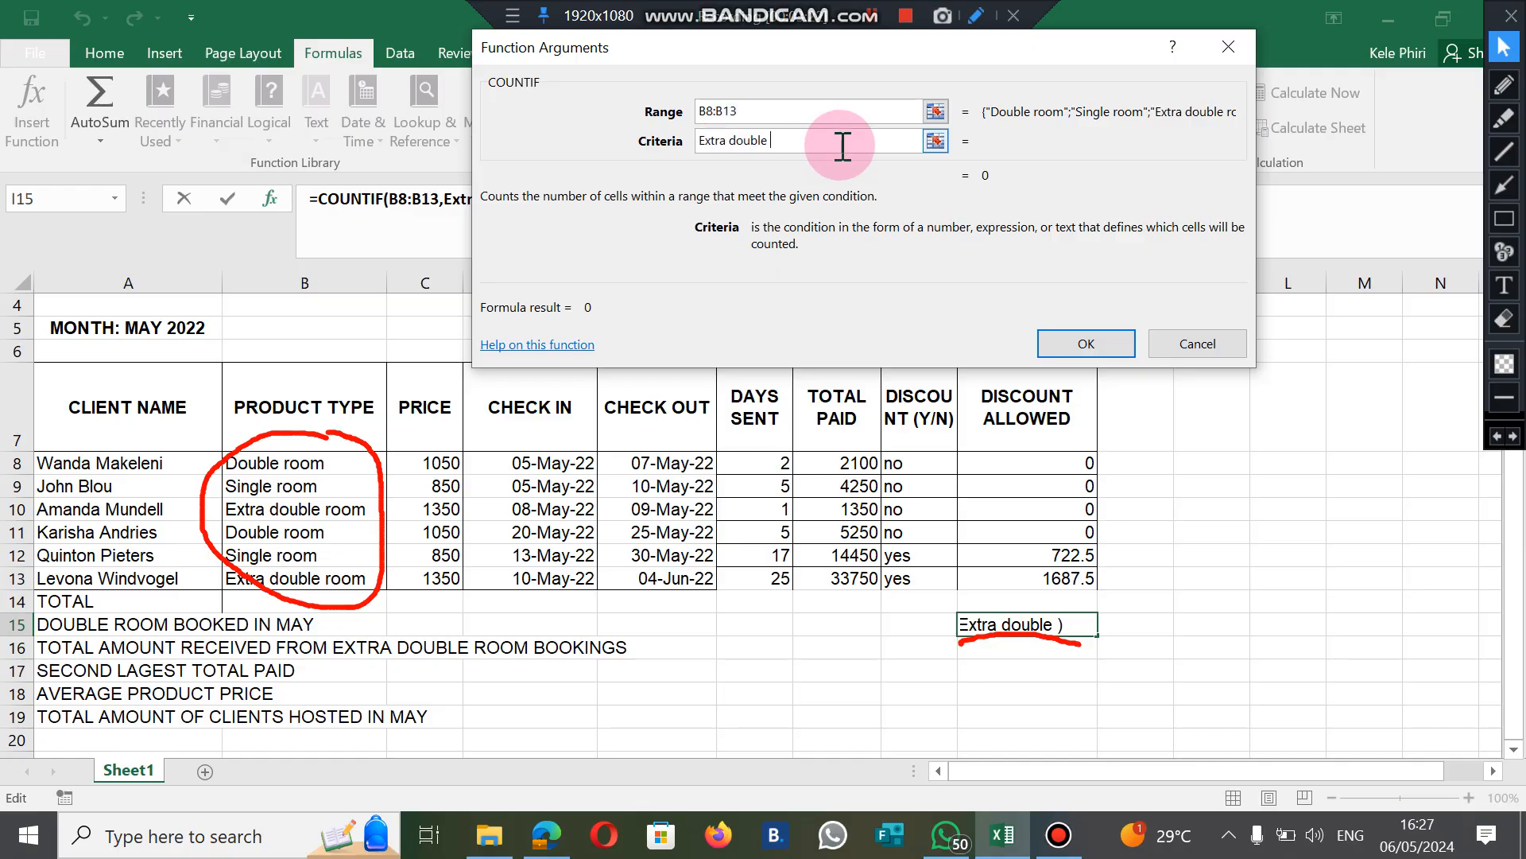
{"action": "type", "text": "room"}
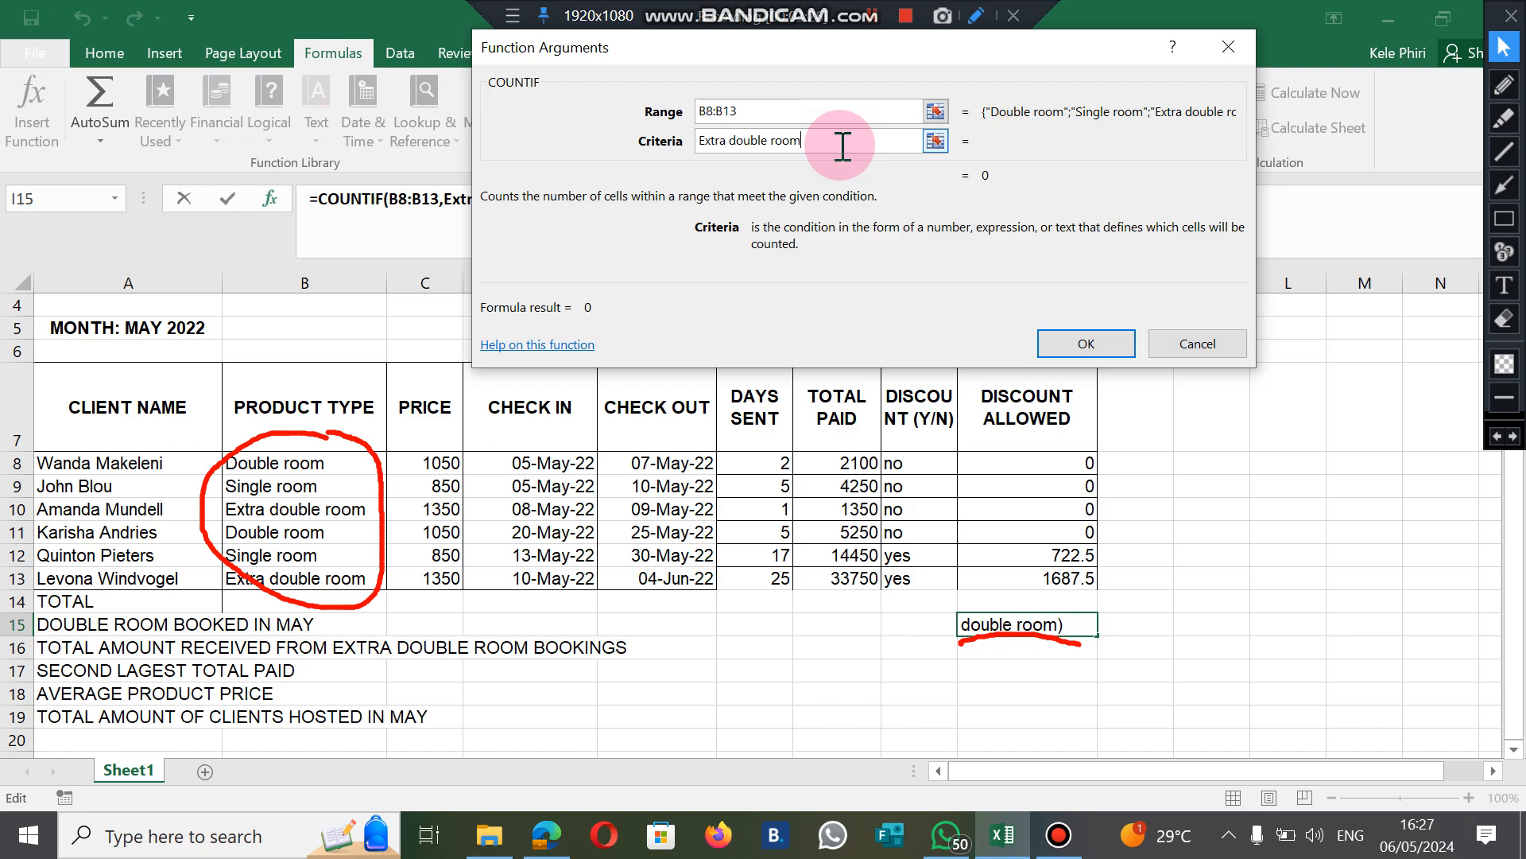
{"action": "mouse_move", "coordinate": [1084, 342]}
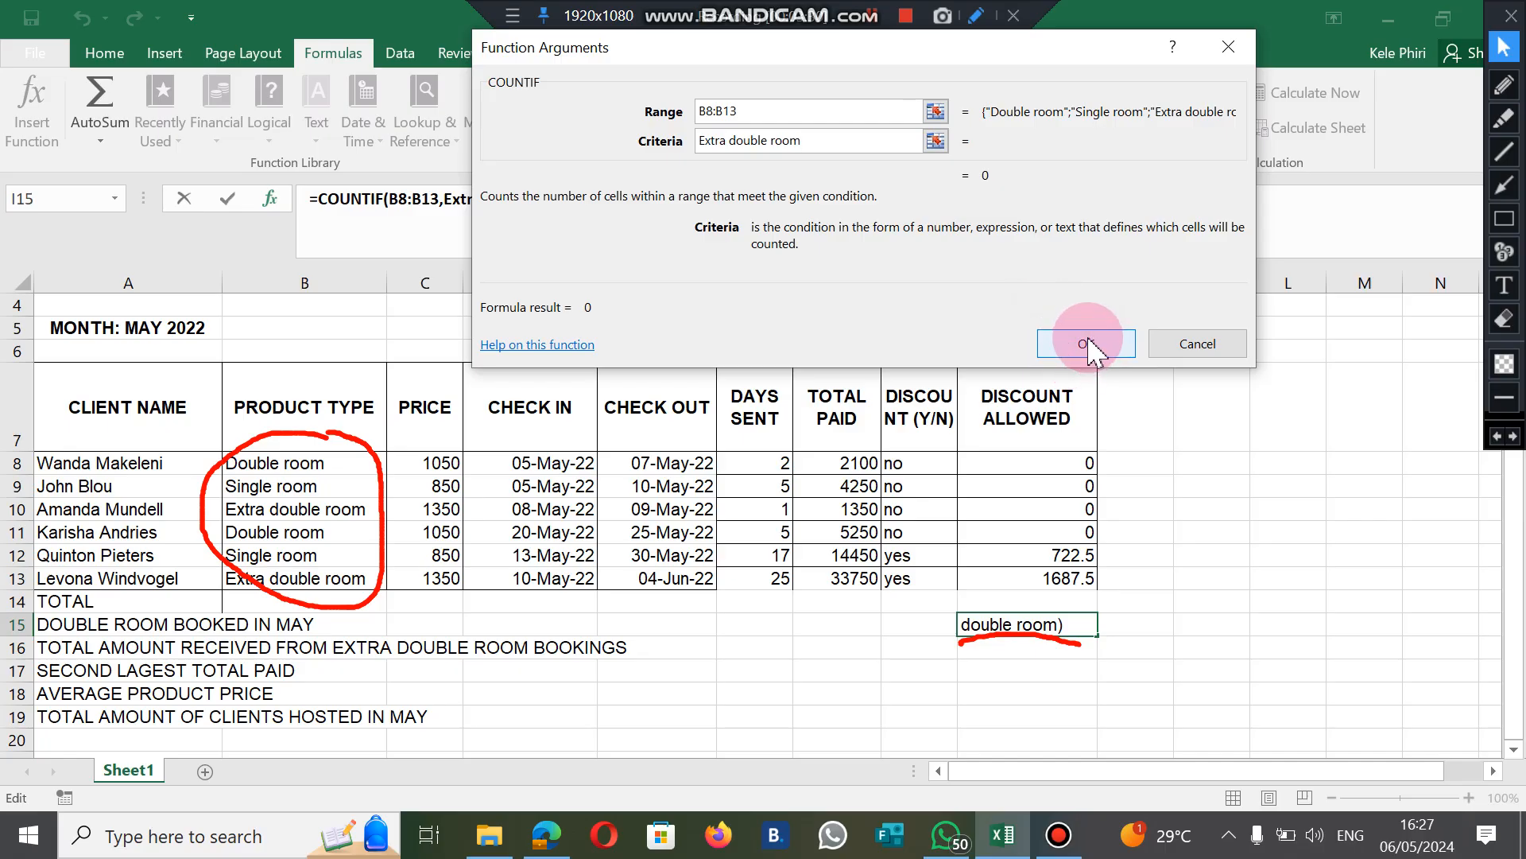
{"action": "left_click", "coordinate": [1084, 343]}
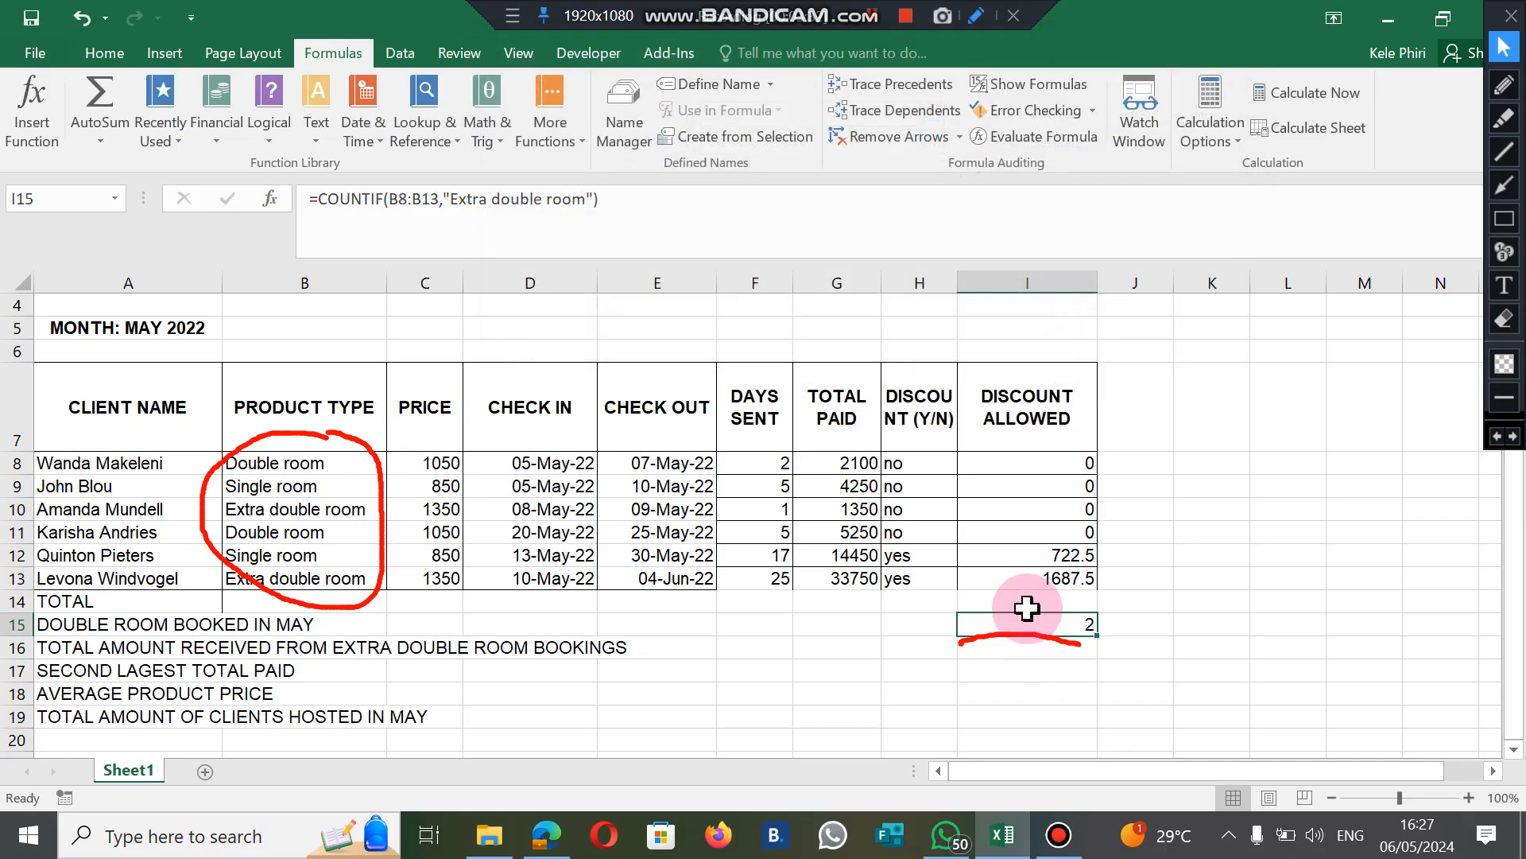
{"action": "mouse_move", "coordinate": [395, 536]}
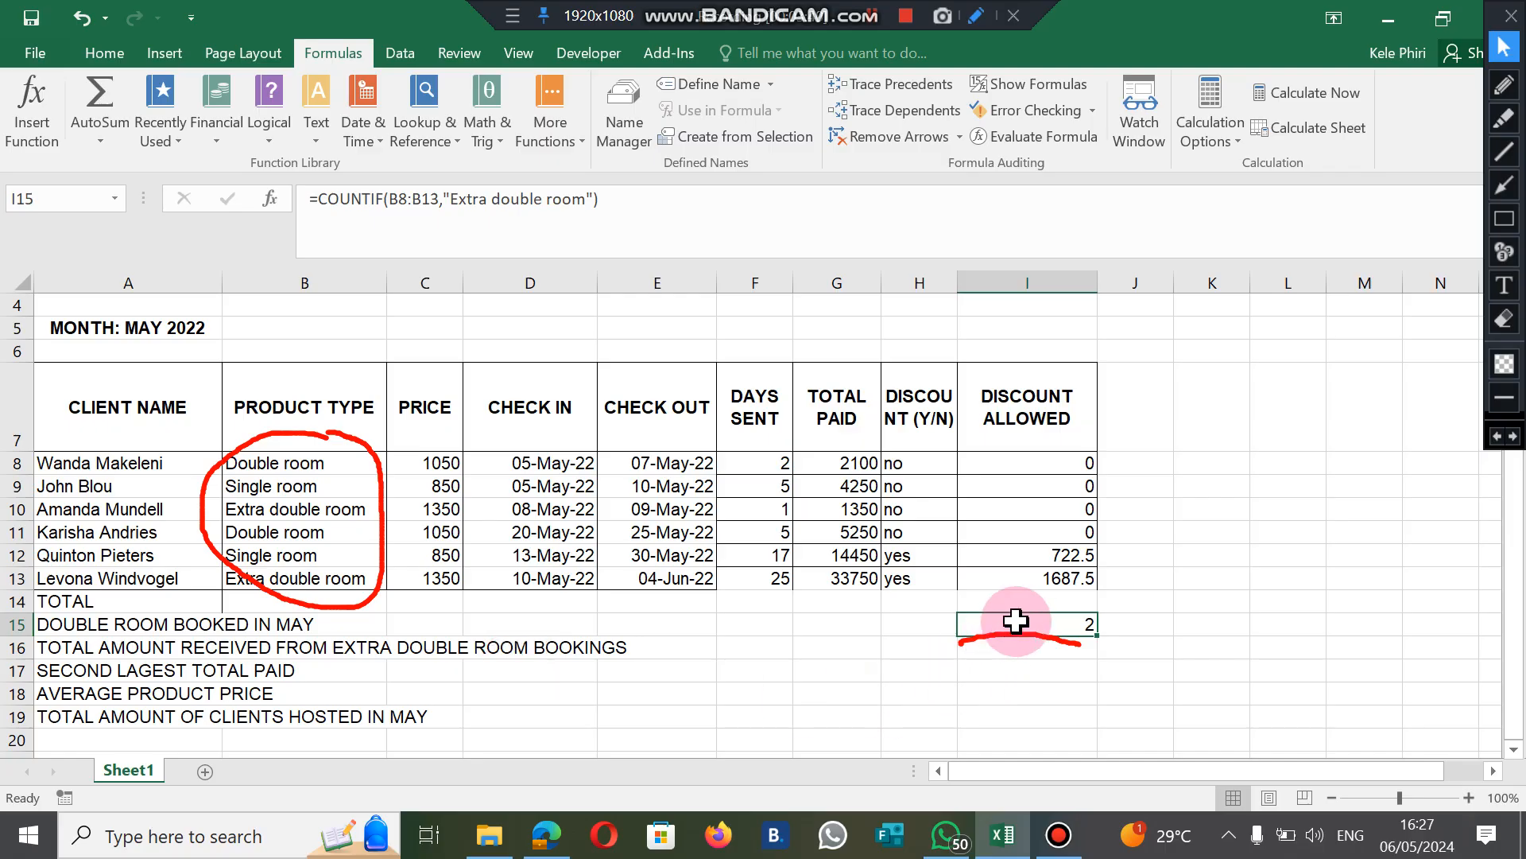
- Reopen I15 to review its COUNTIF over B8:B13 with 'Extra double room'
{"action": "double_click", "coordinate": [1023, 624]}
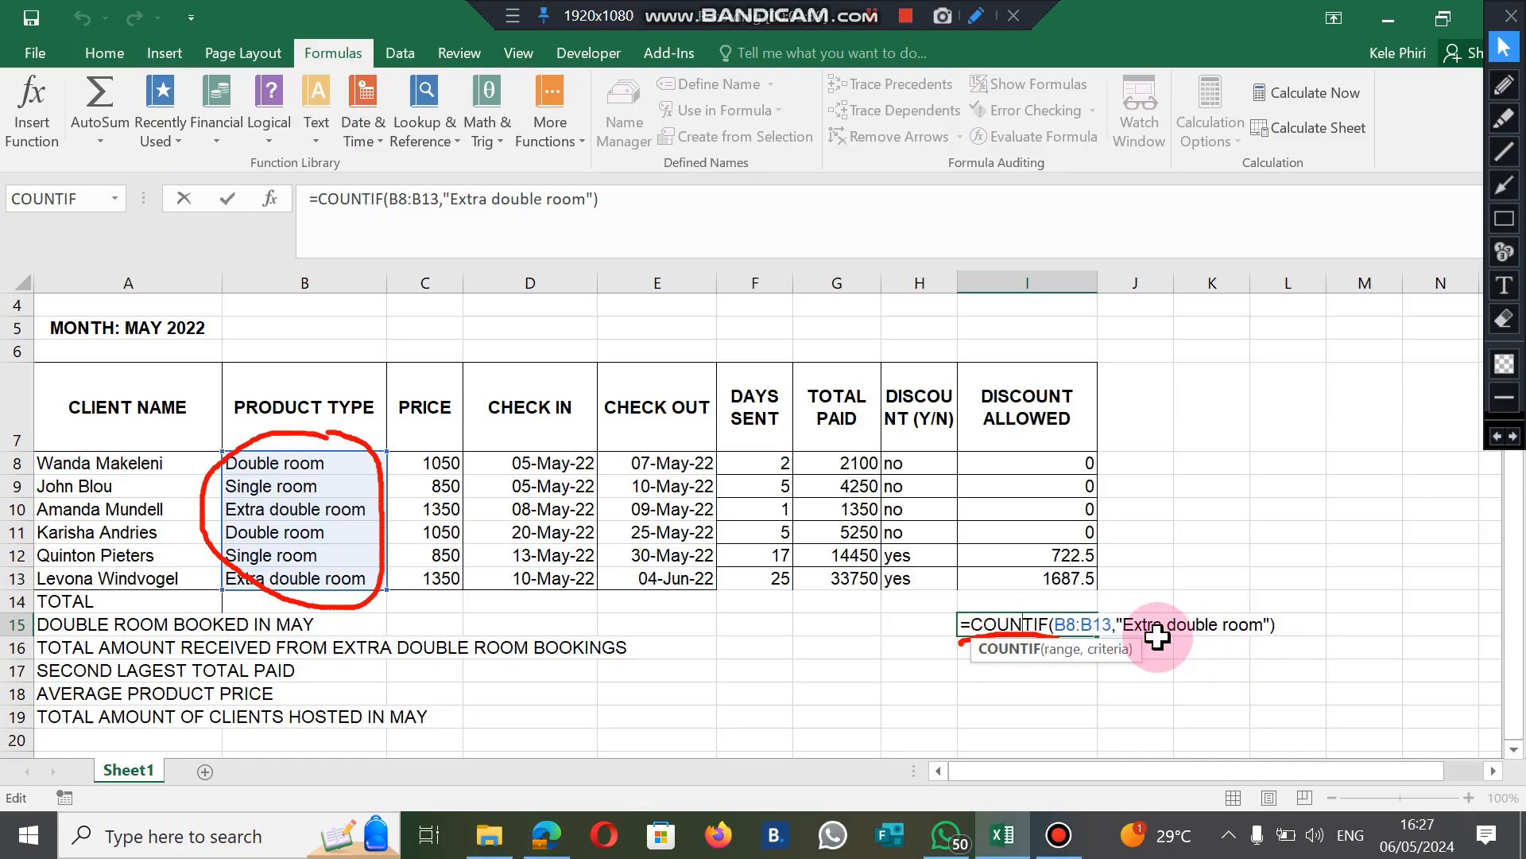
{"action": "mouse_move", "coordinate": [1229, 636]}
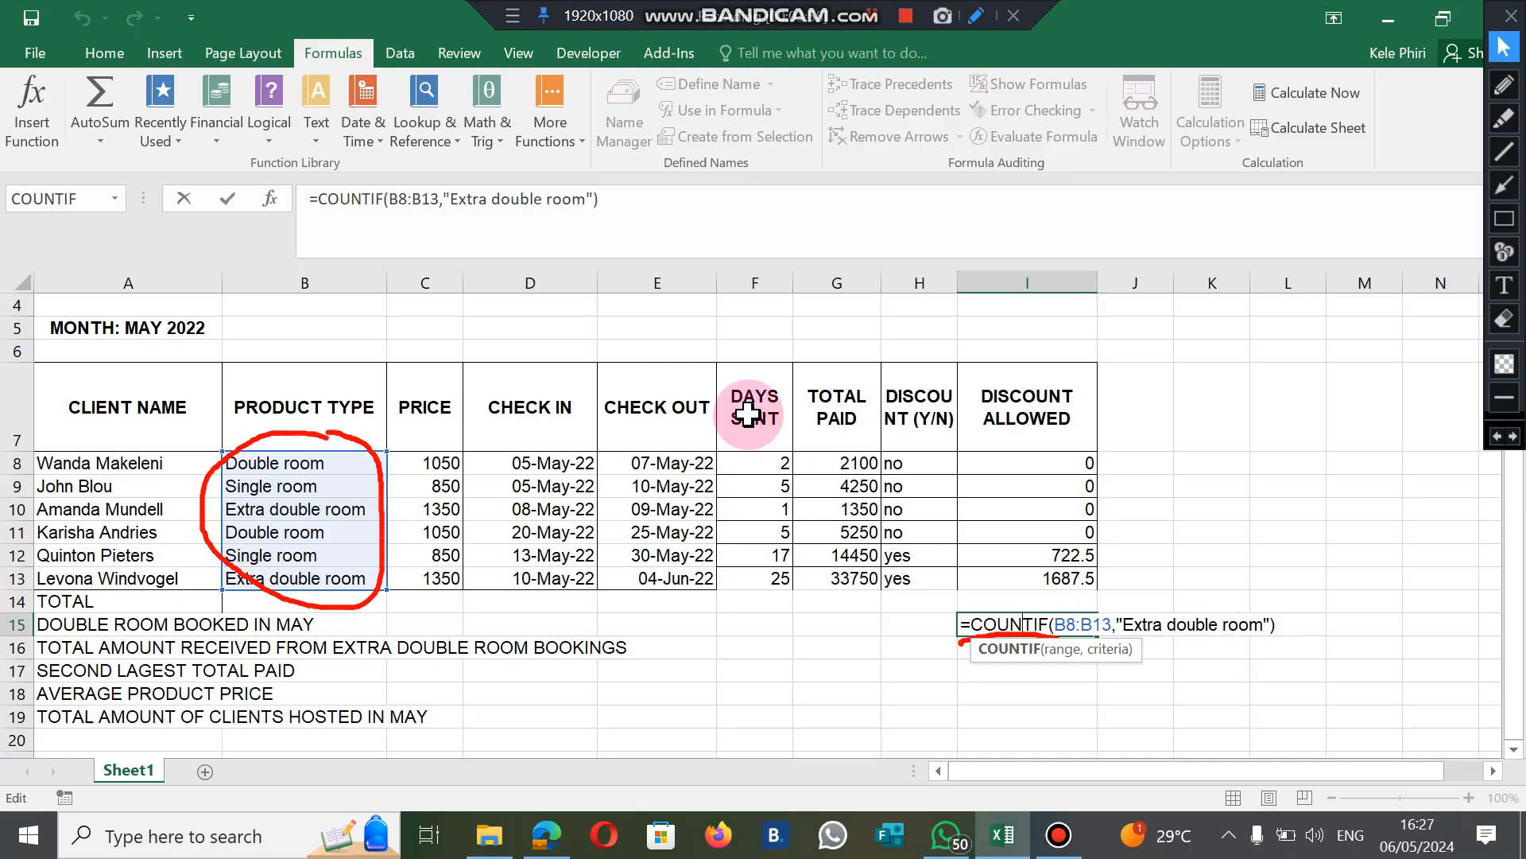
{"action": "mouse_move", "coordinate": [1122, 637]}
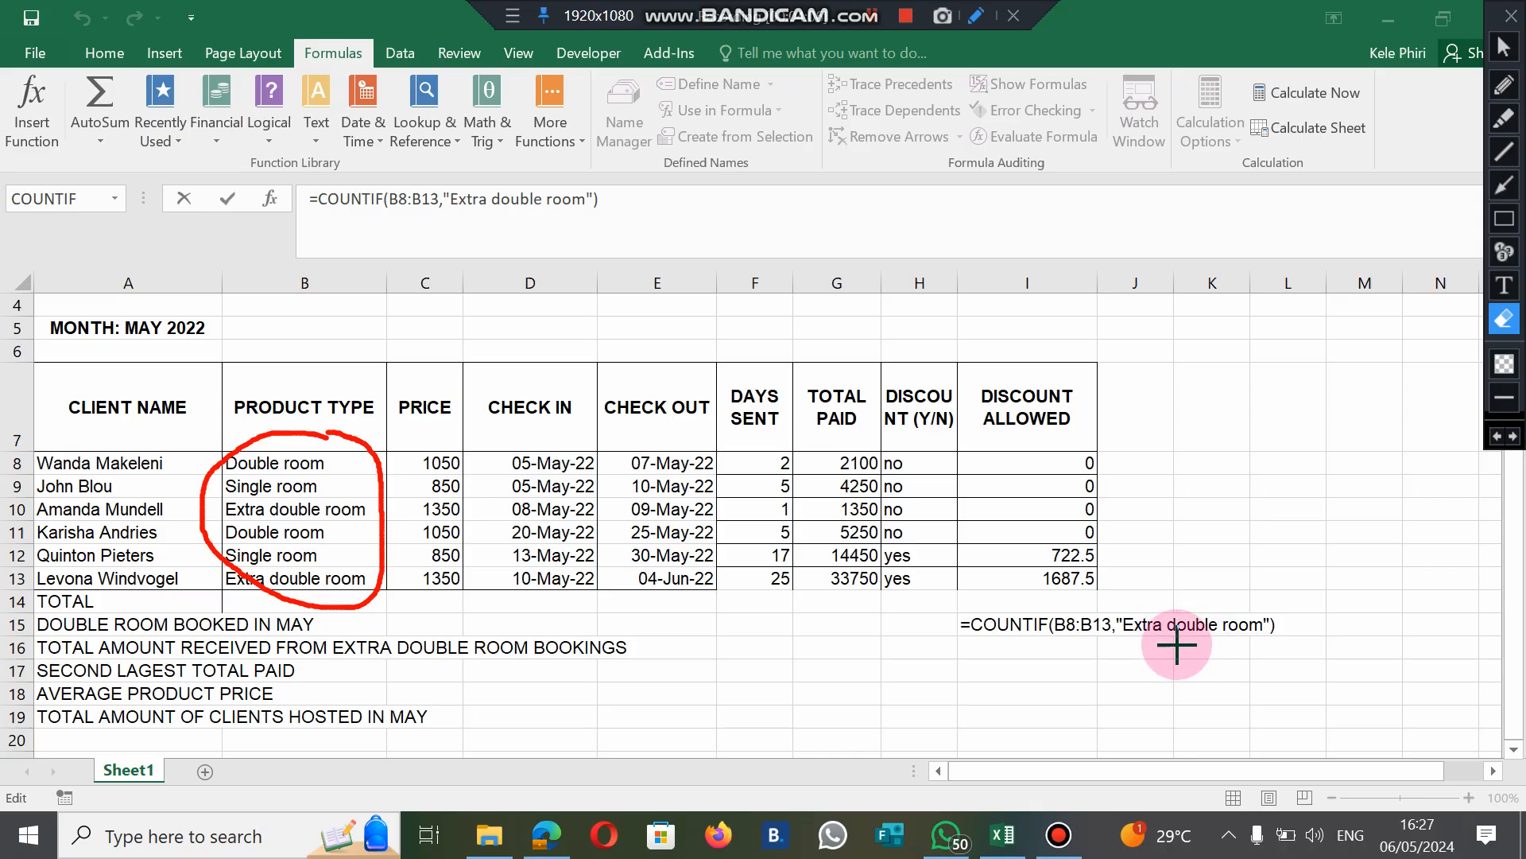
{"action": "mouse_move", "coordinate": [1261, 663]}
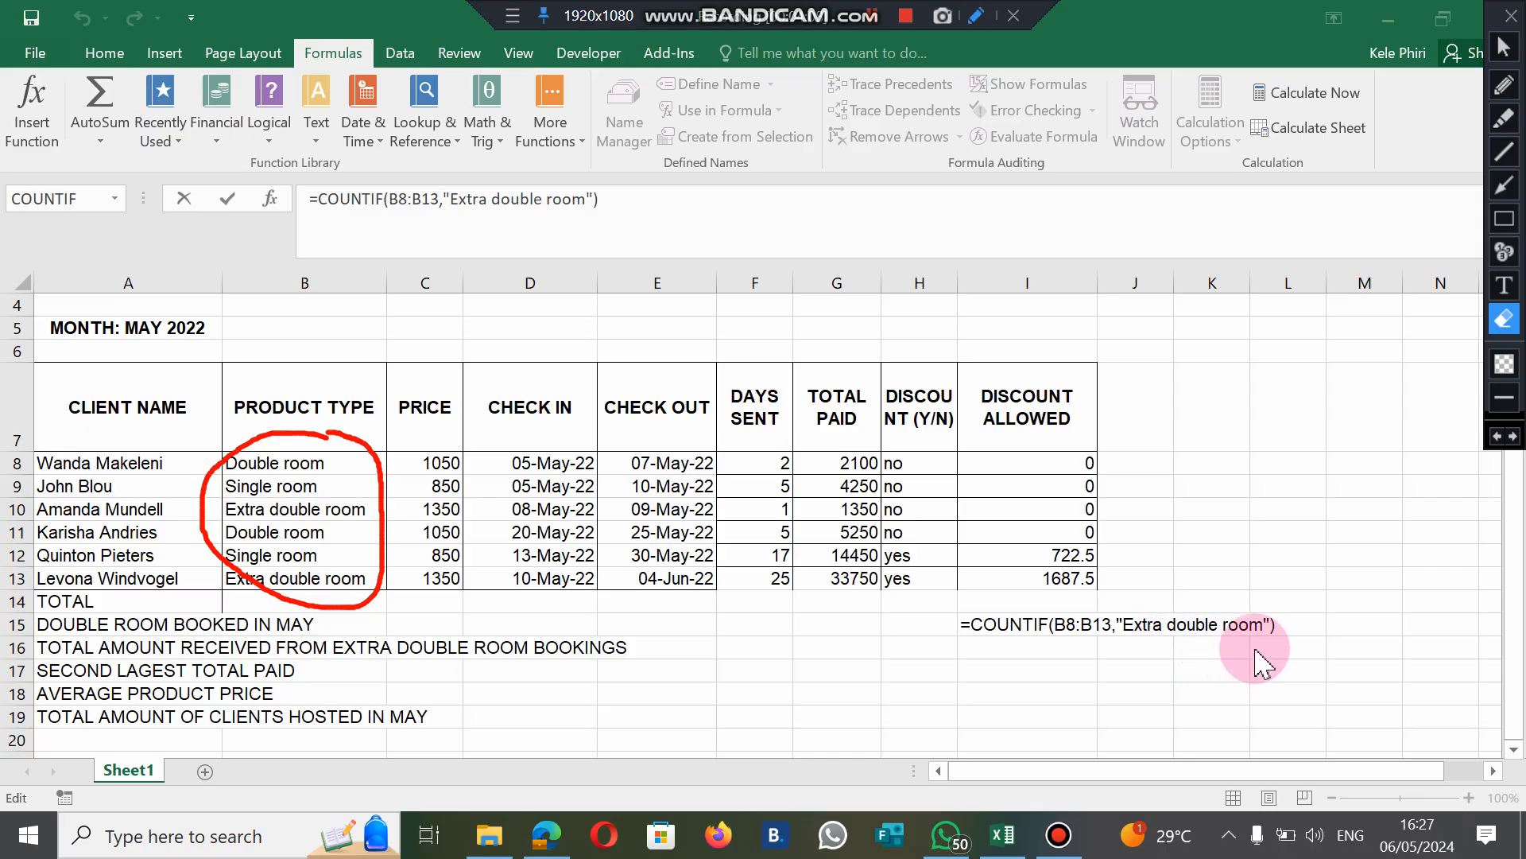
{"action": "mouse_move", "coordinate": [1183, 640]}
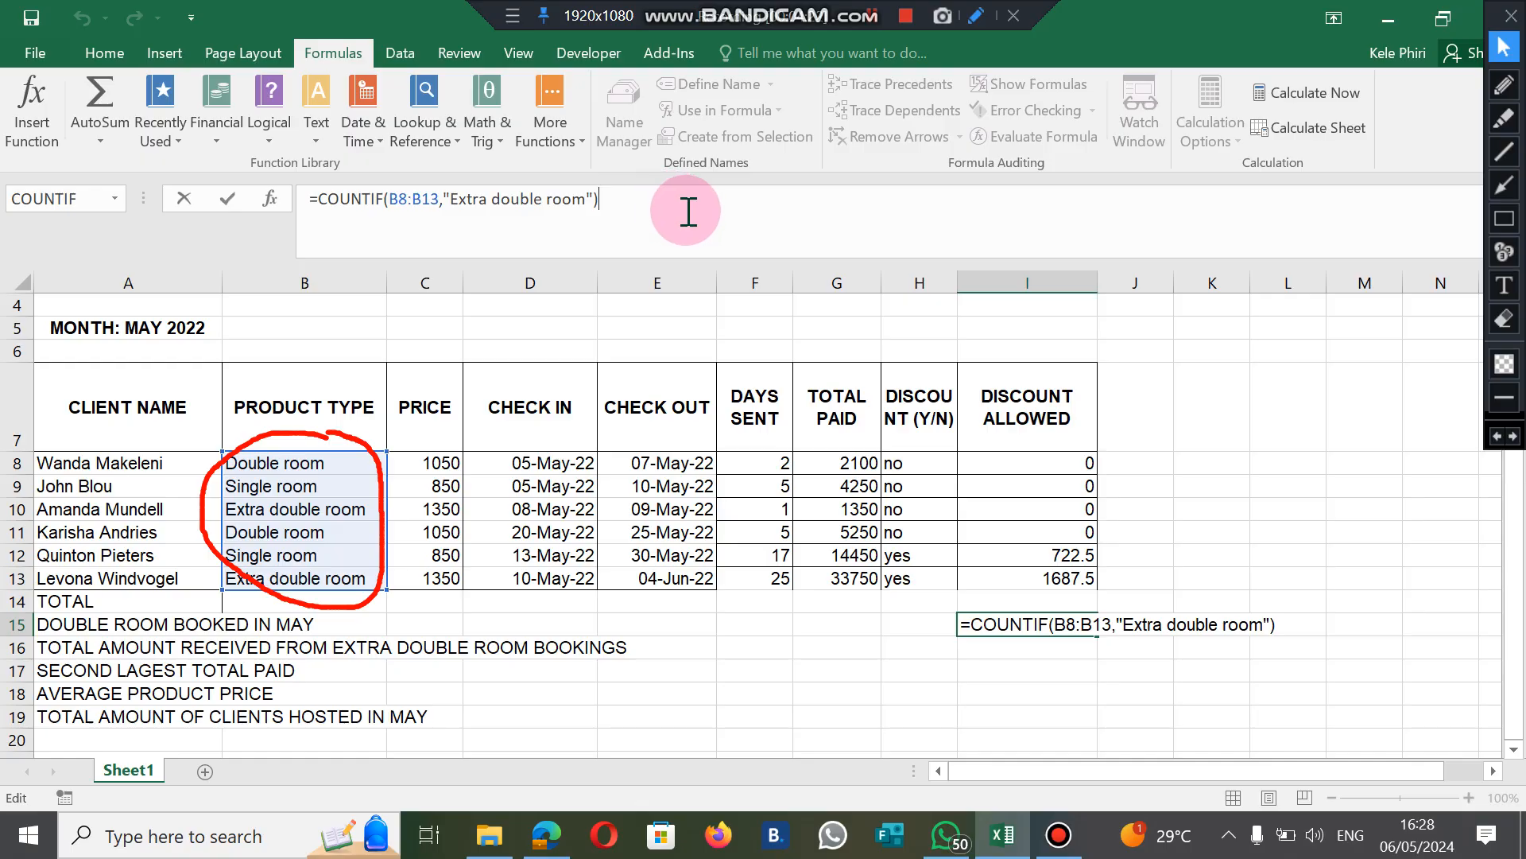
{"action": "mouse_move", "coordinate": [1158, 439]}
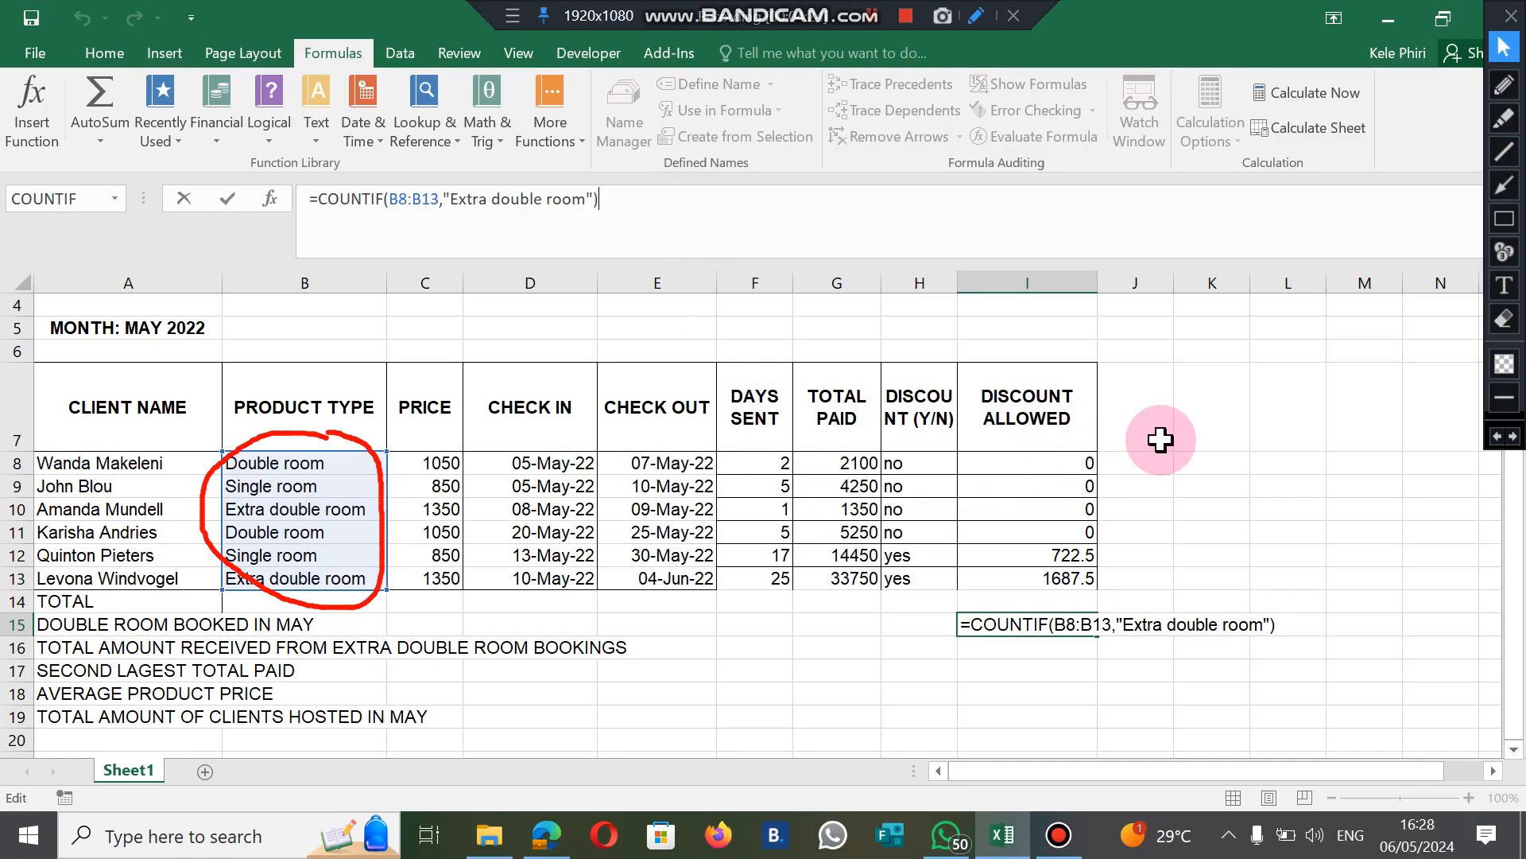
{"action": "mouse_move", "coordinate": [1181, 423]}
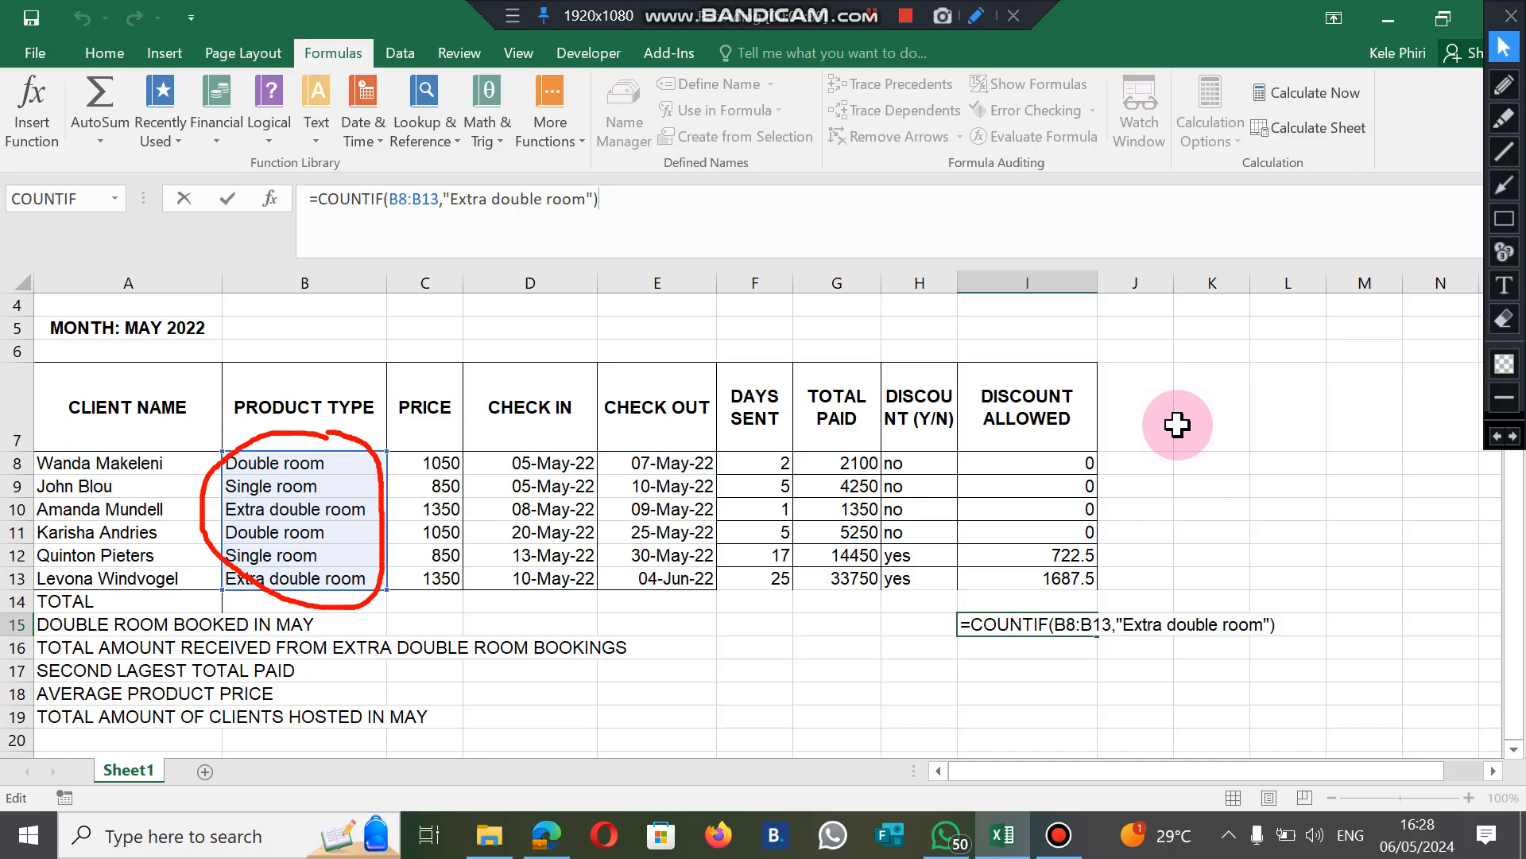
{"action": "mouse_move", "coordinate": [867, 34]}
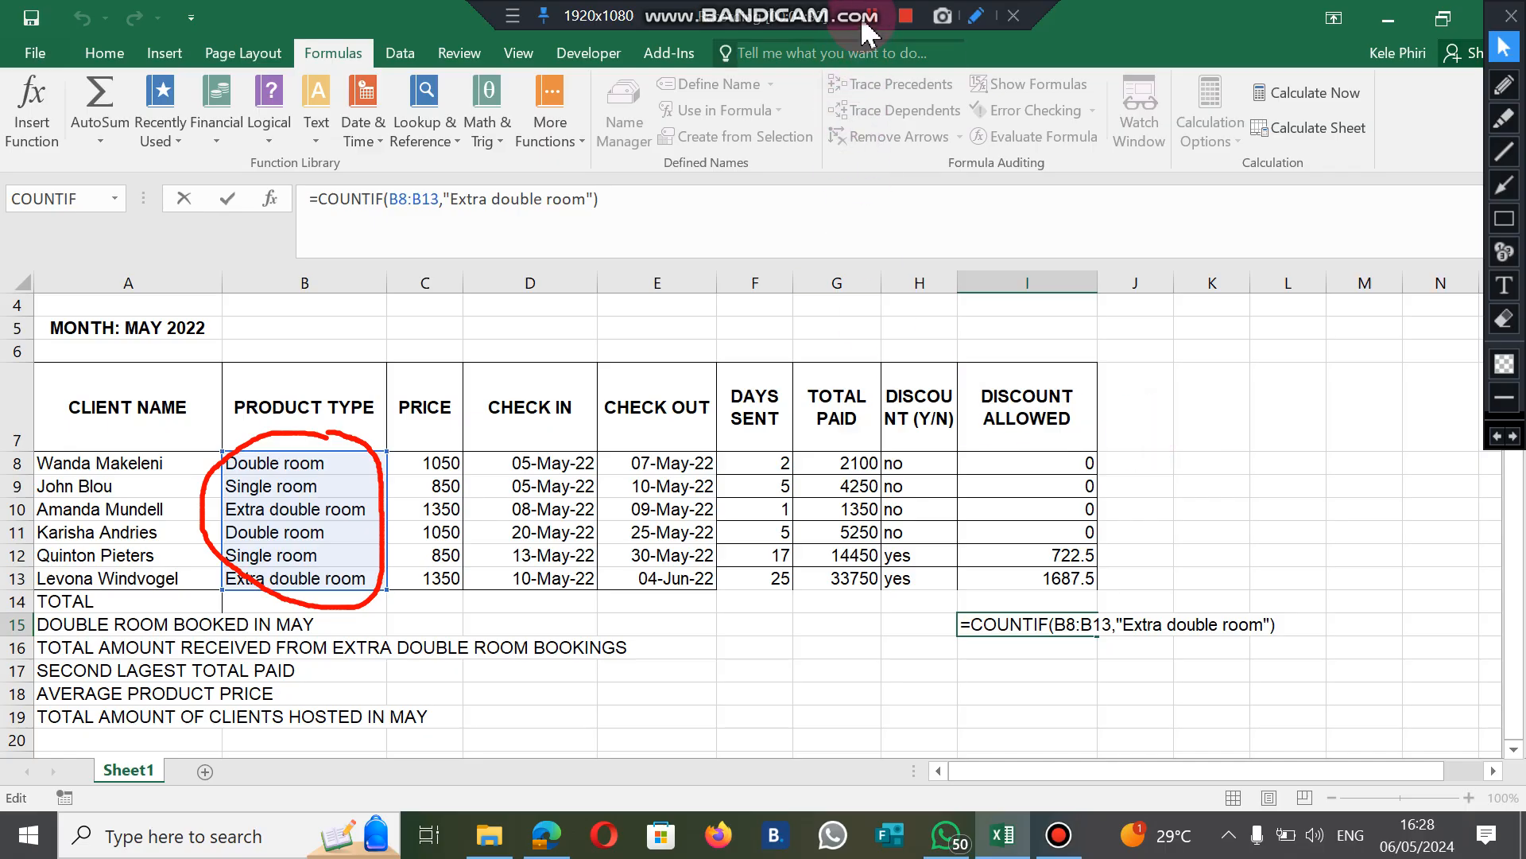